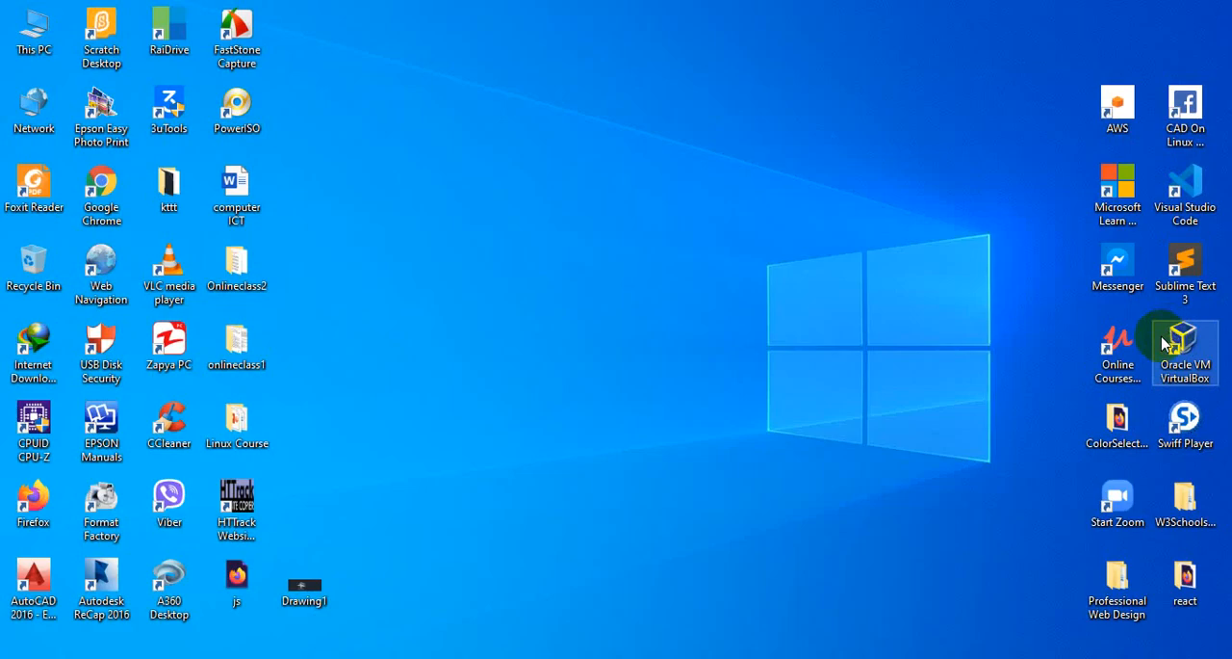
mouse_move(1011, 392)
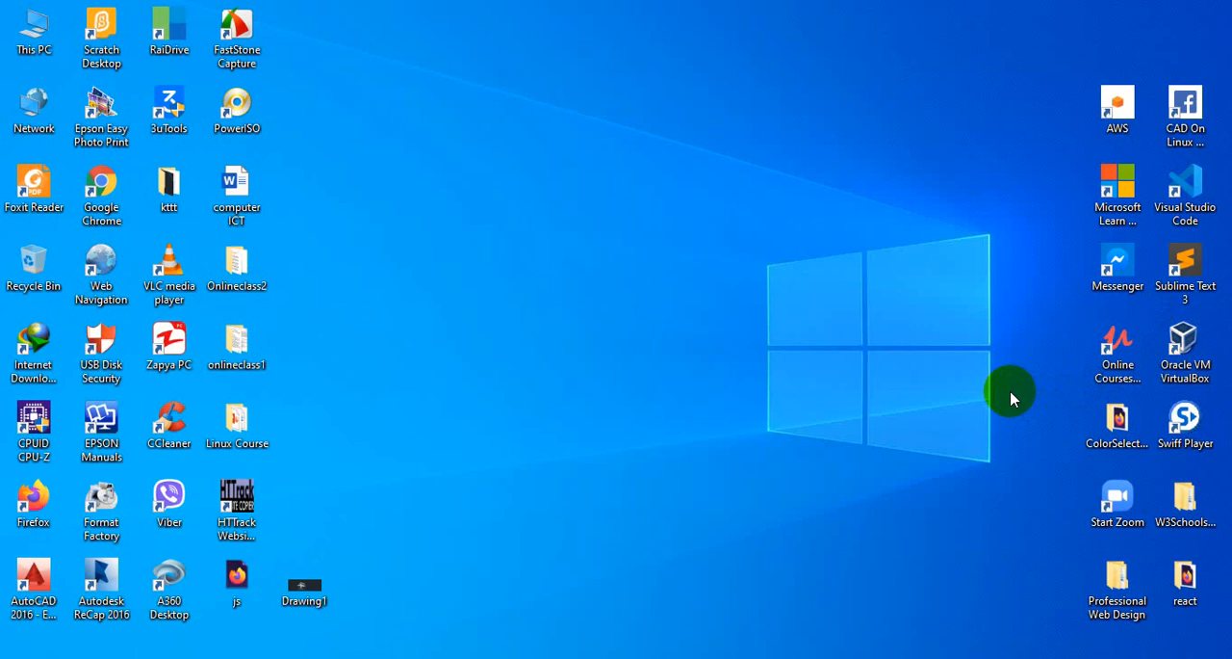
mouse_move(799, 497)
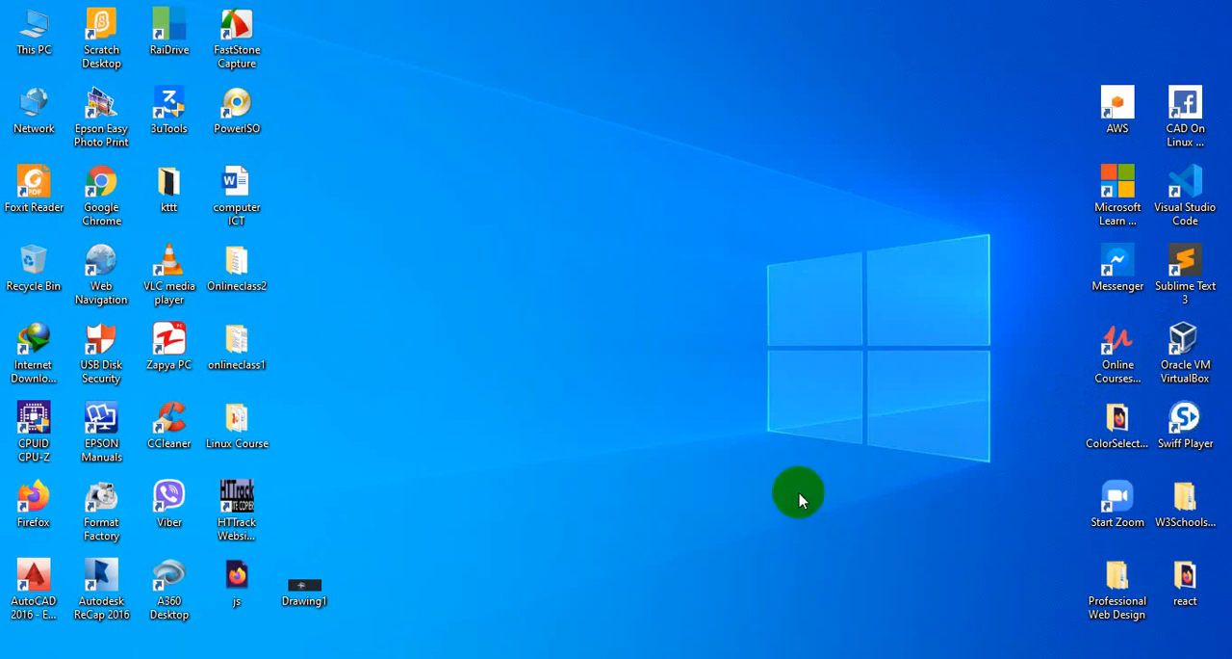
mouse_move(809, 471)
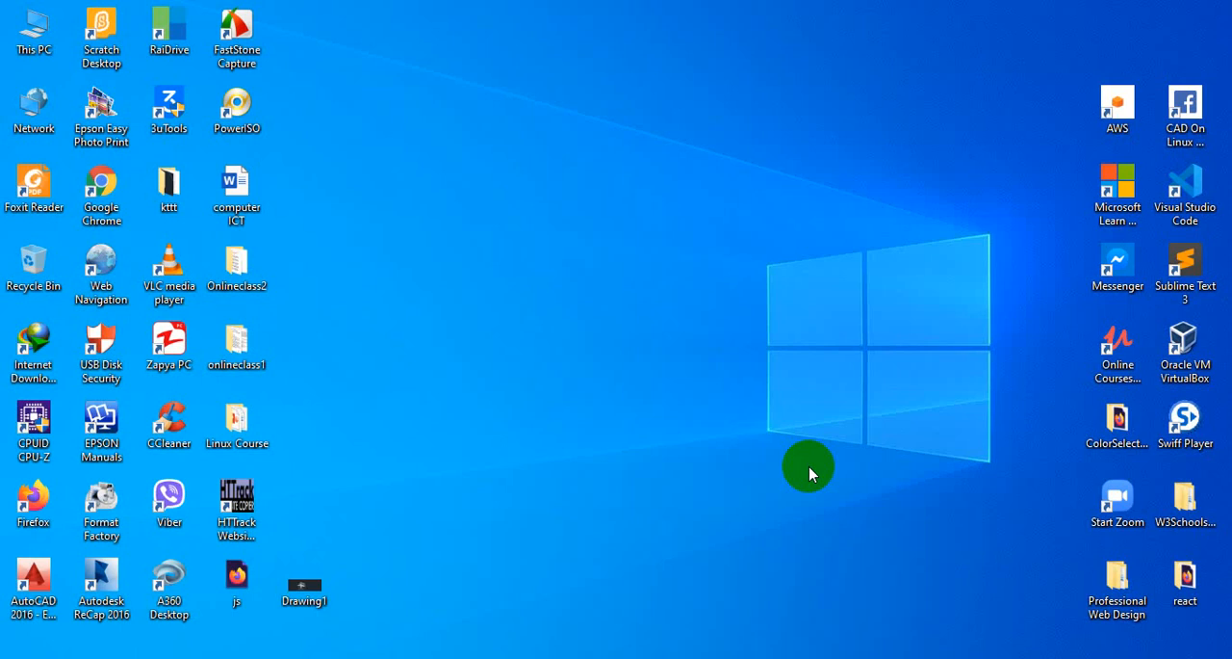
mouse_move(855, 620)
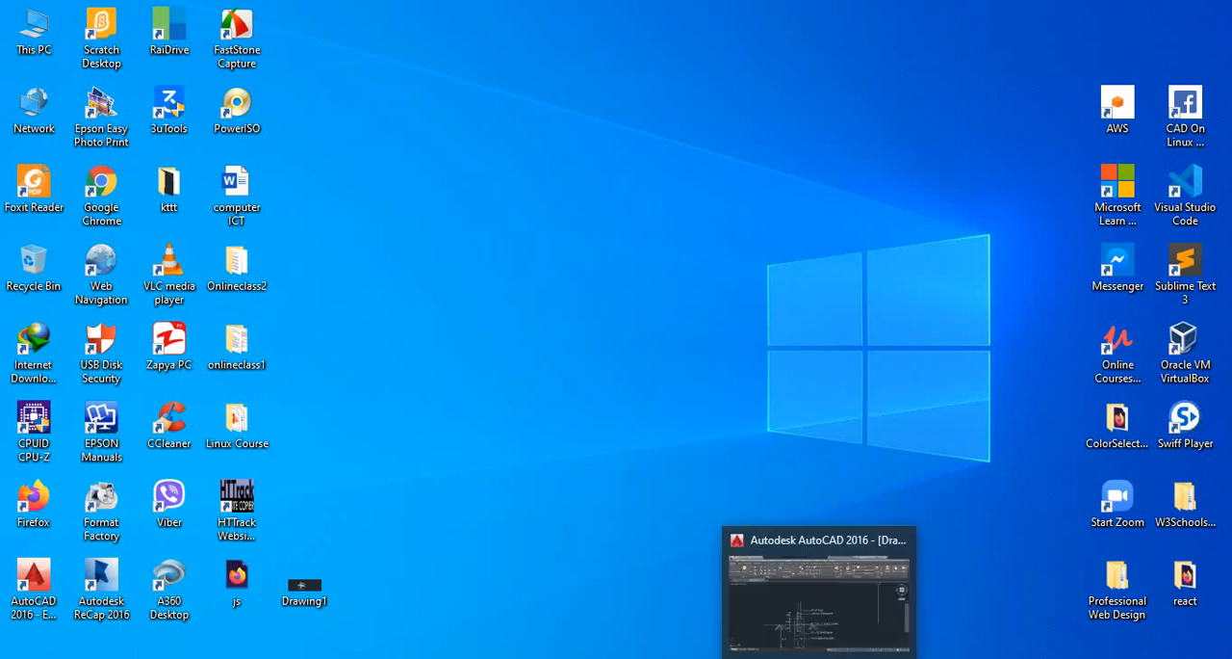
Restore Drawing1.dwg from the taskbar and pan to bring the top of the post into view
click(817, 590)
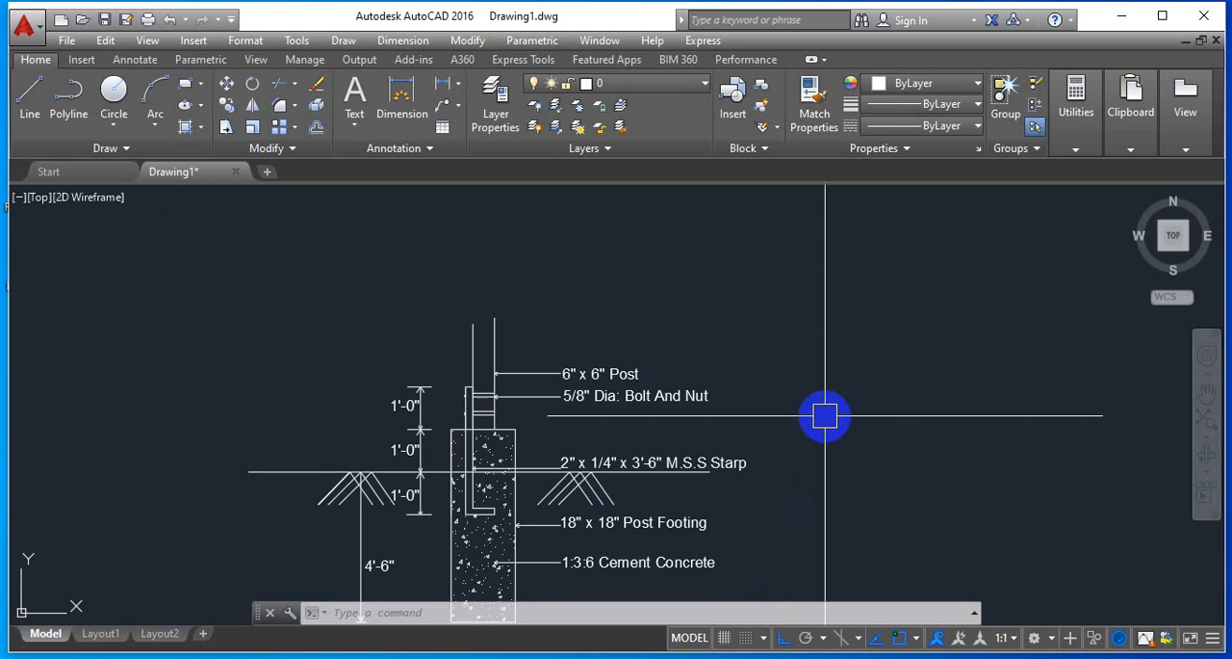
mouse_move(817, 433)
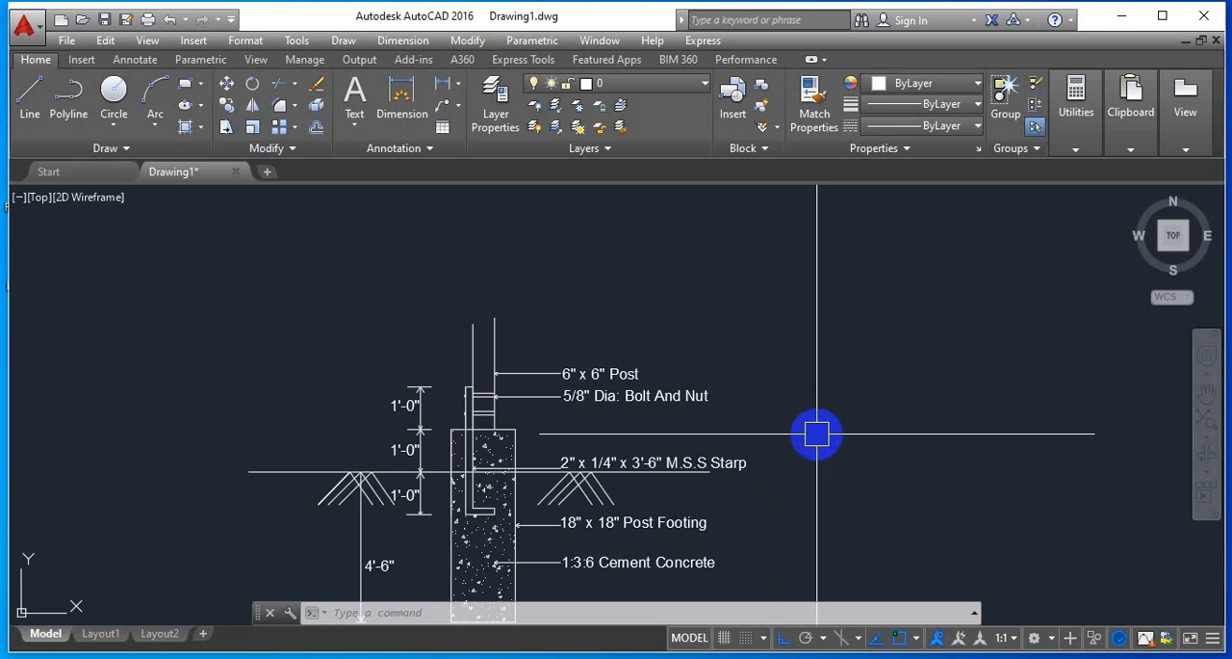
mouse_move(816, 441)
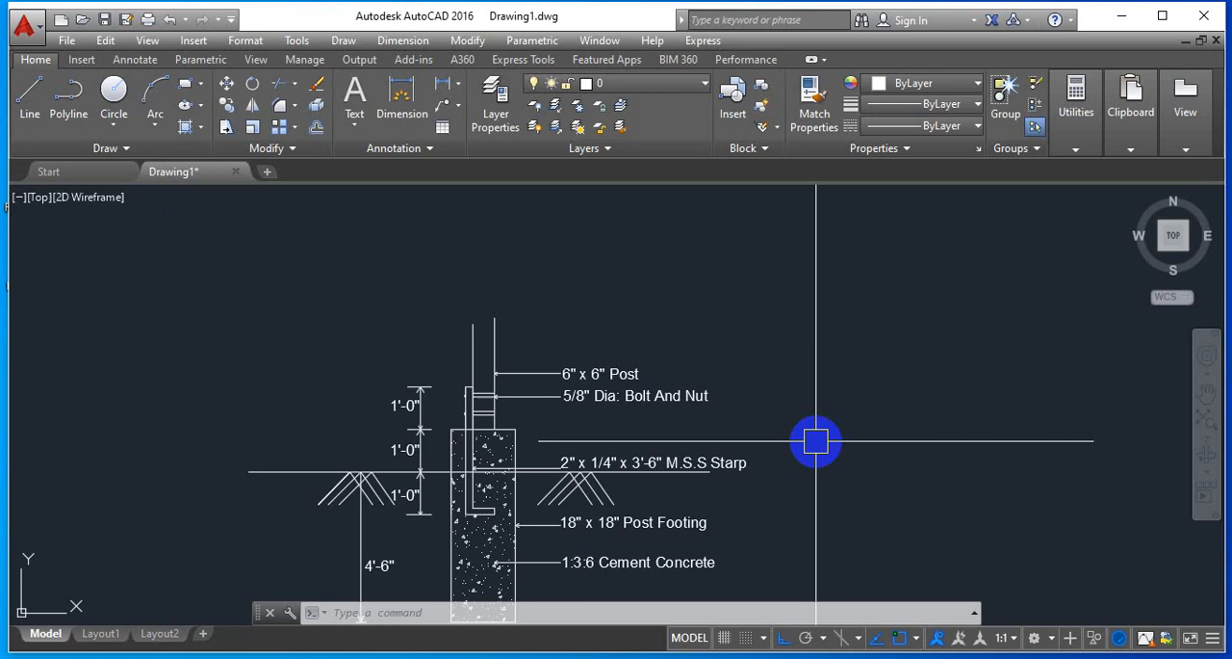
mouse_move(767, 459)
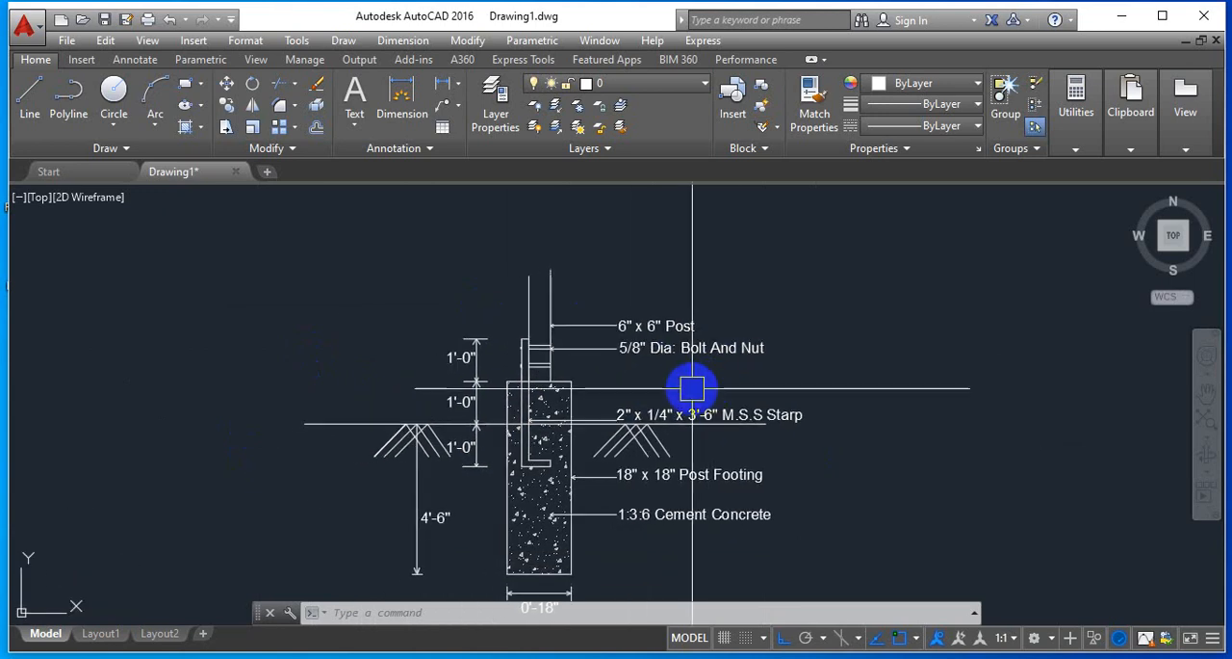
drag(691, 389, 634, 424)
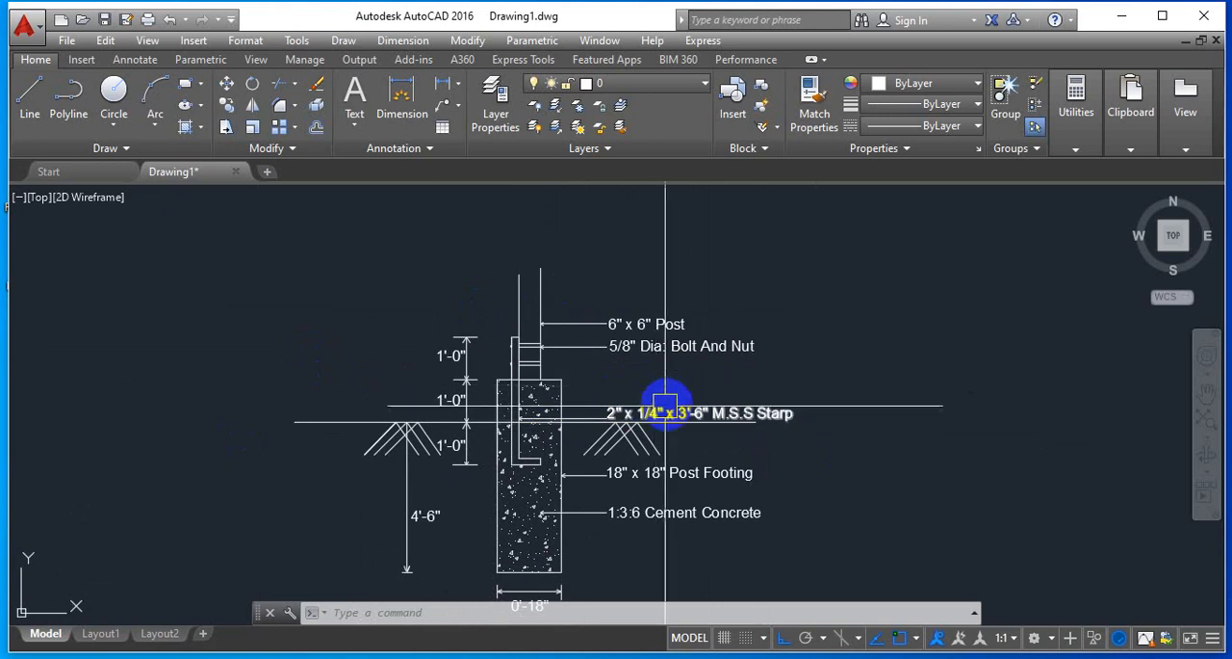
drag(666, 404, 602, 362)
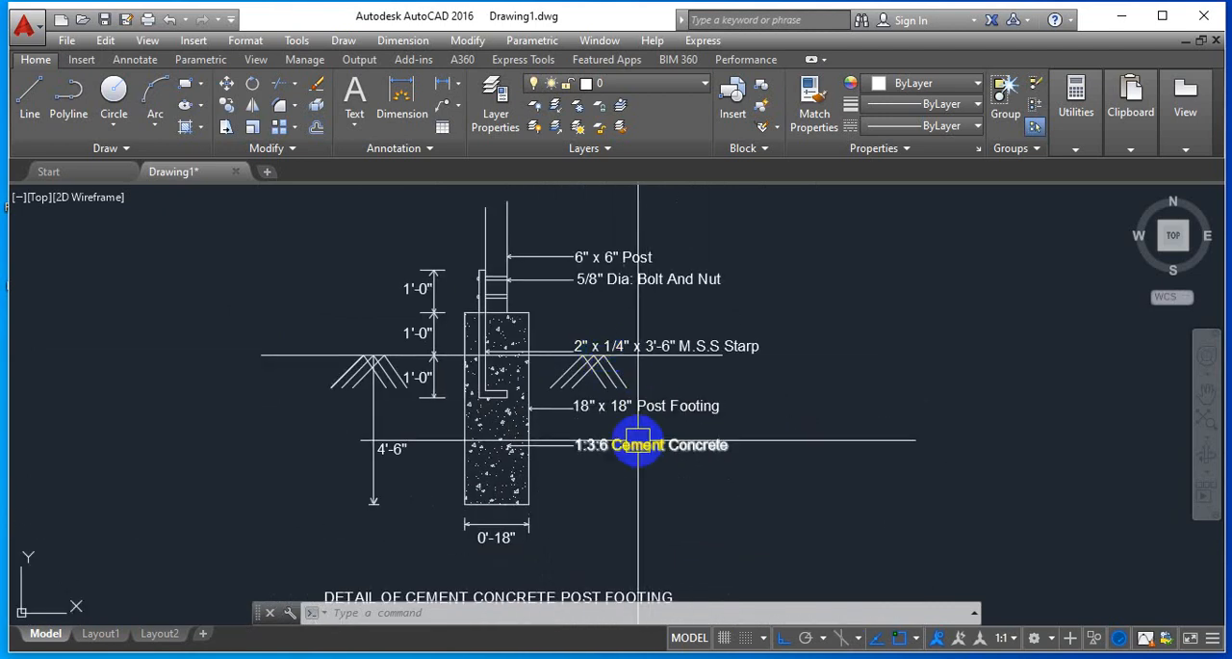
mouse_move(577, 319)
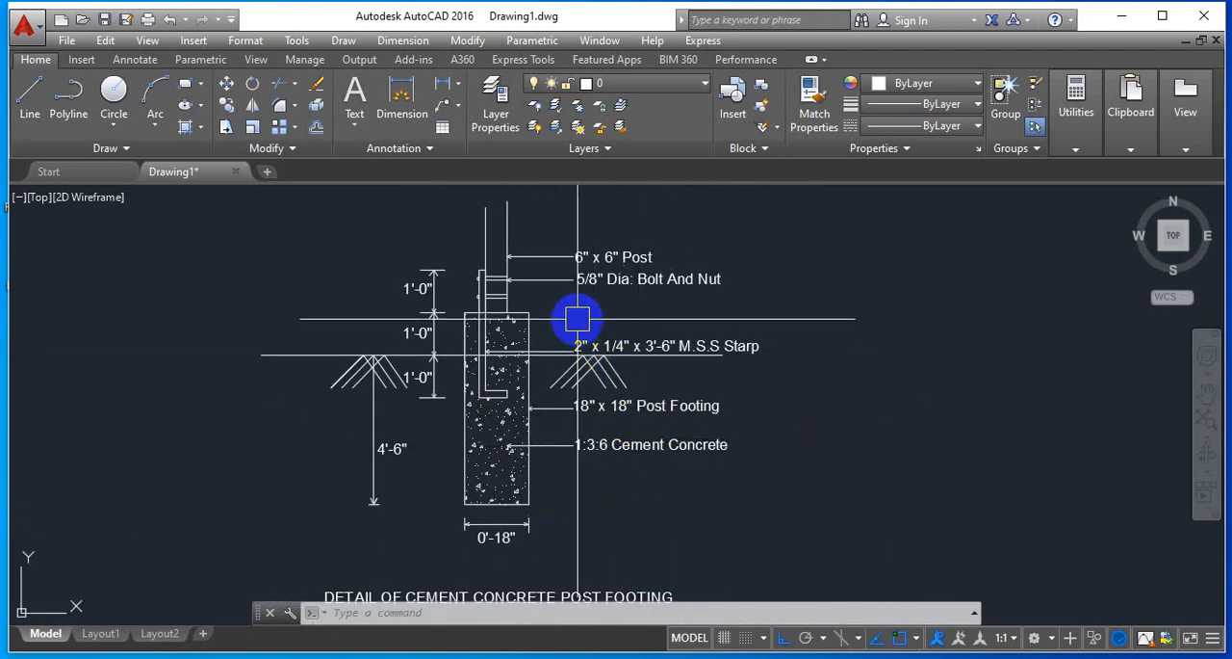
mouse_move(547, 324)
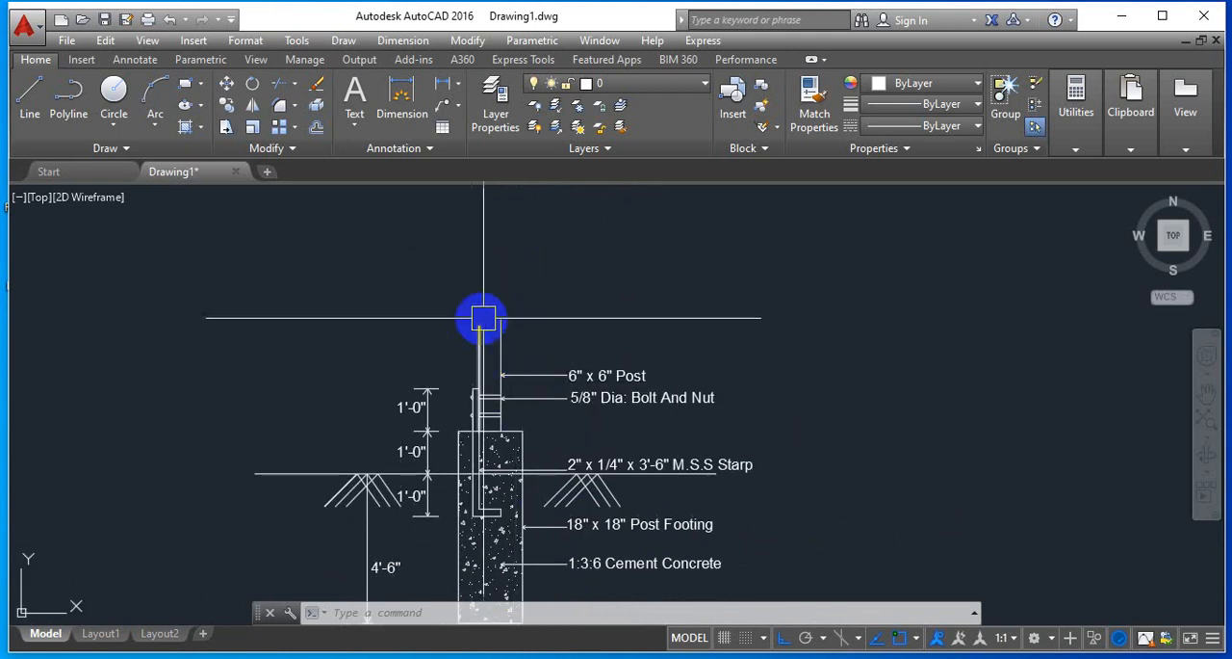
scroll(up, 3)
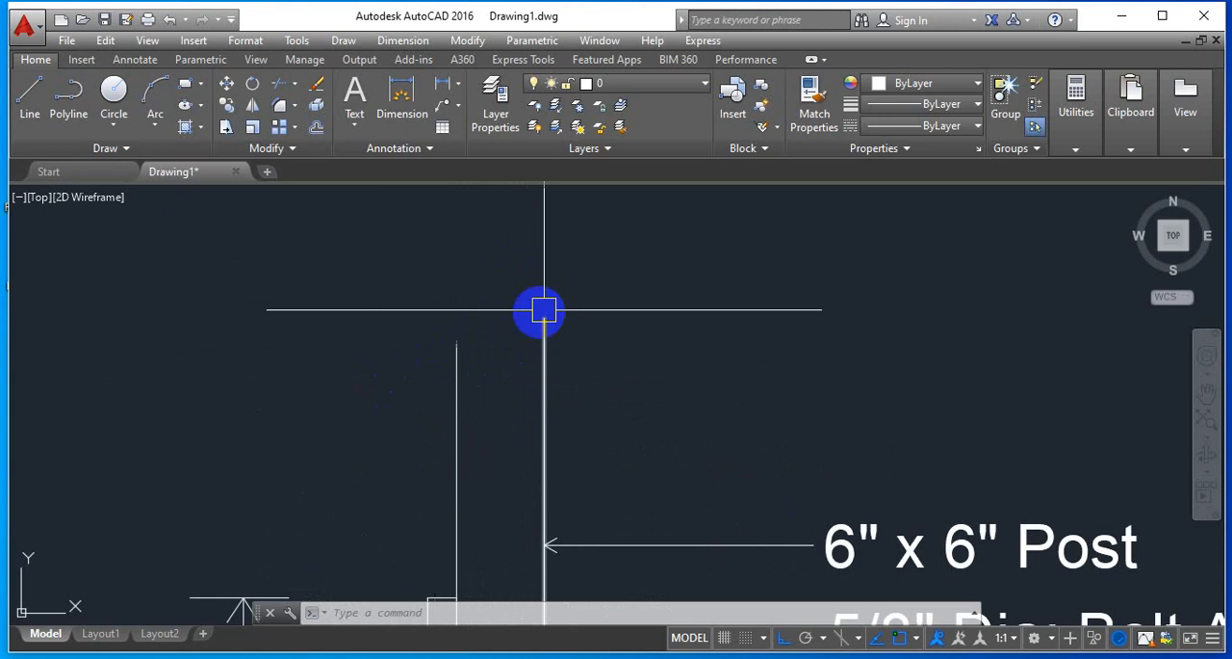
mouse_move(478, 326)
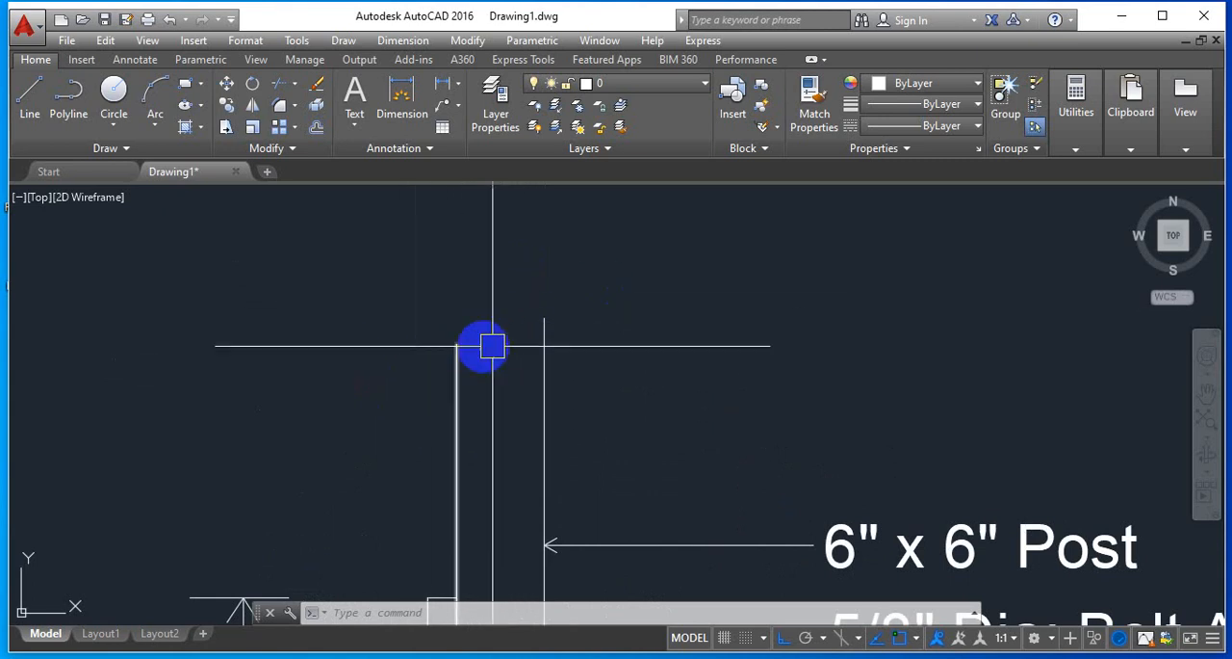
mouse_move(499, 331)
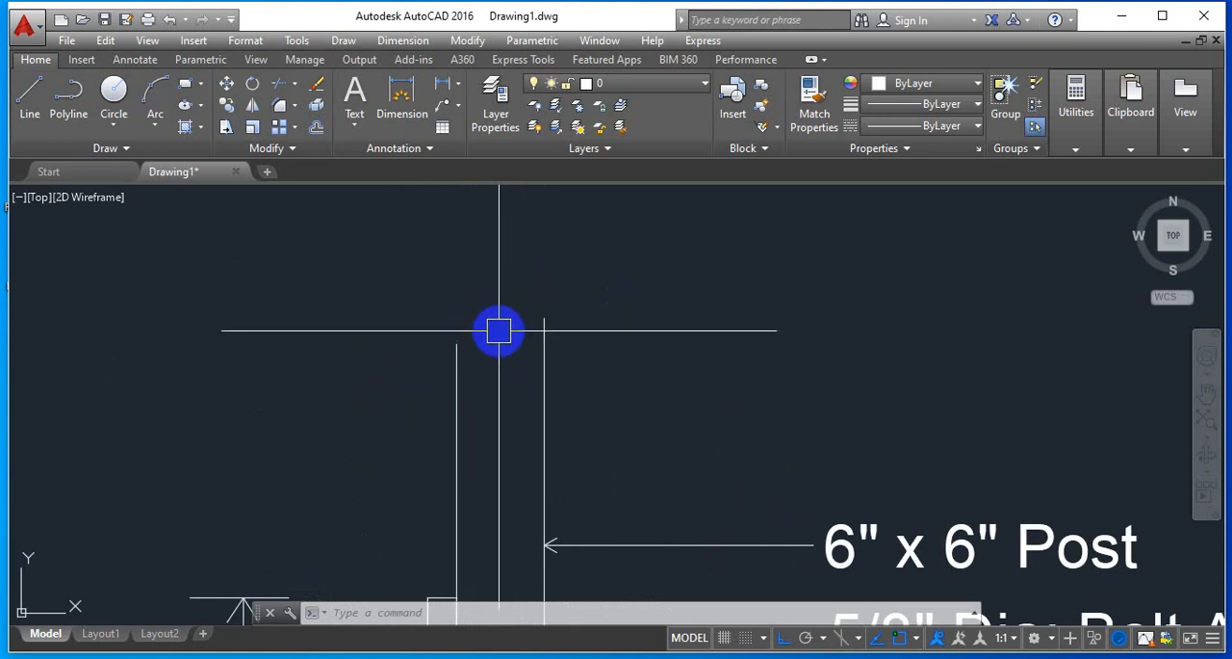
mouse_move(622, 354)
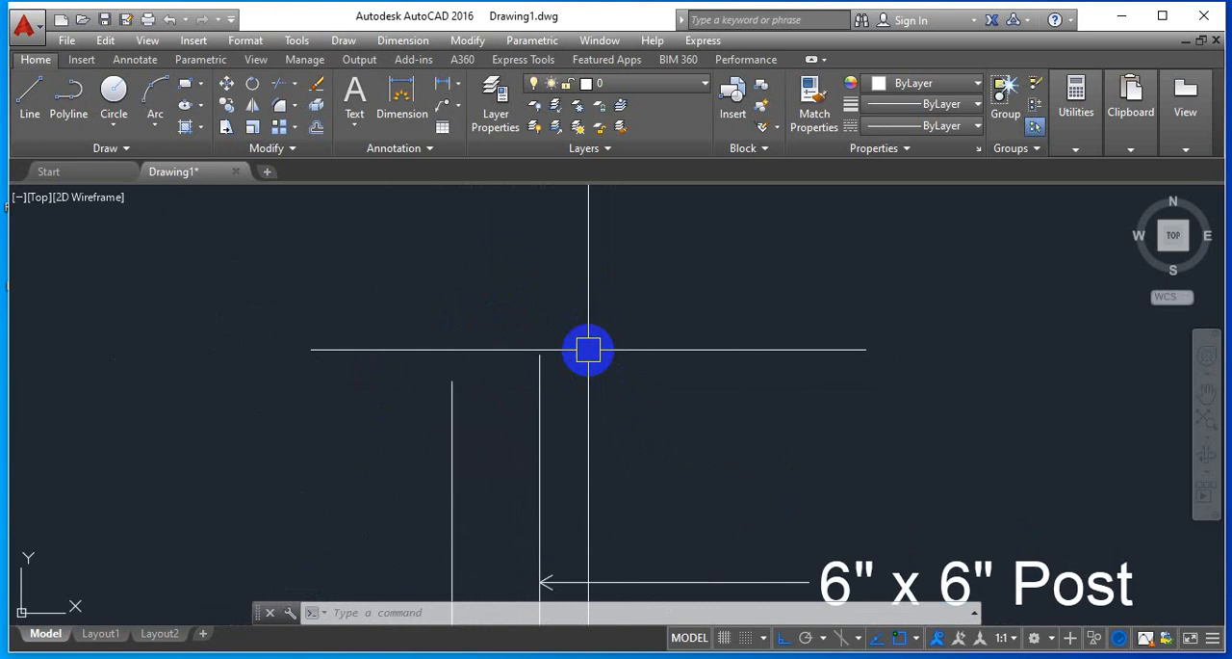
text(br)
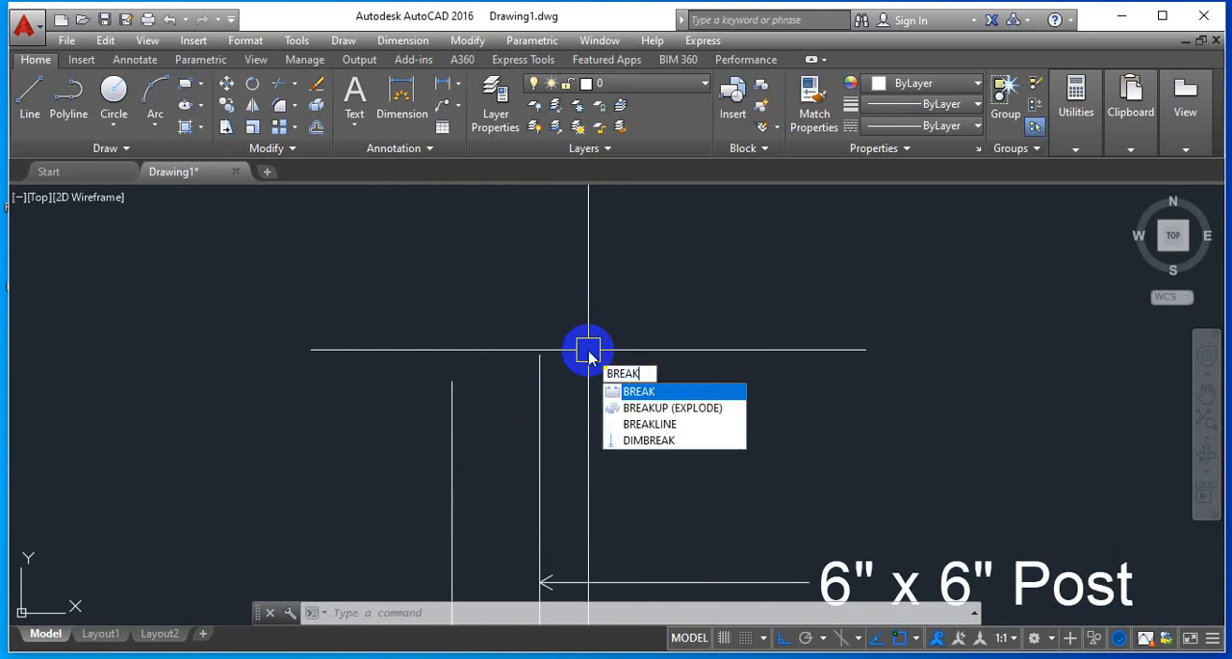
mouse_move(639, 347)
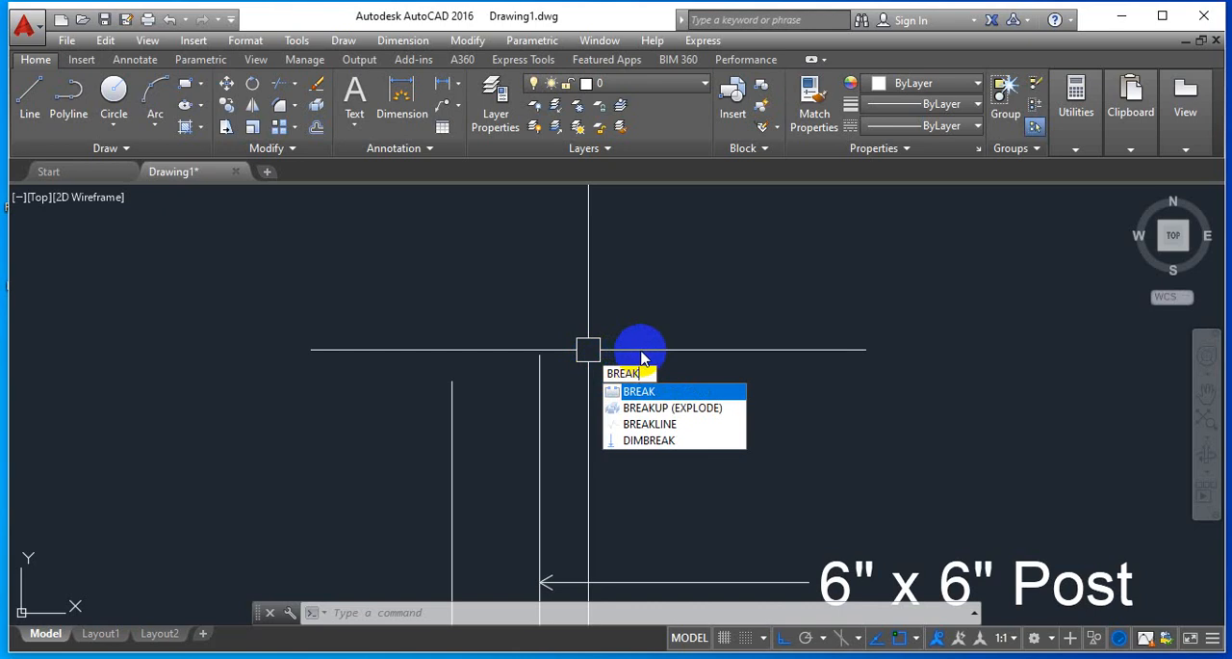
key(Escape)
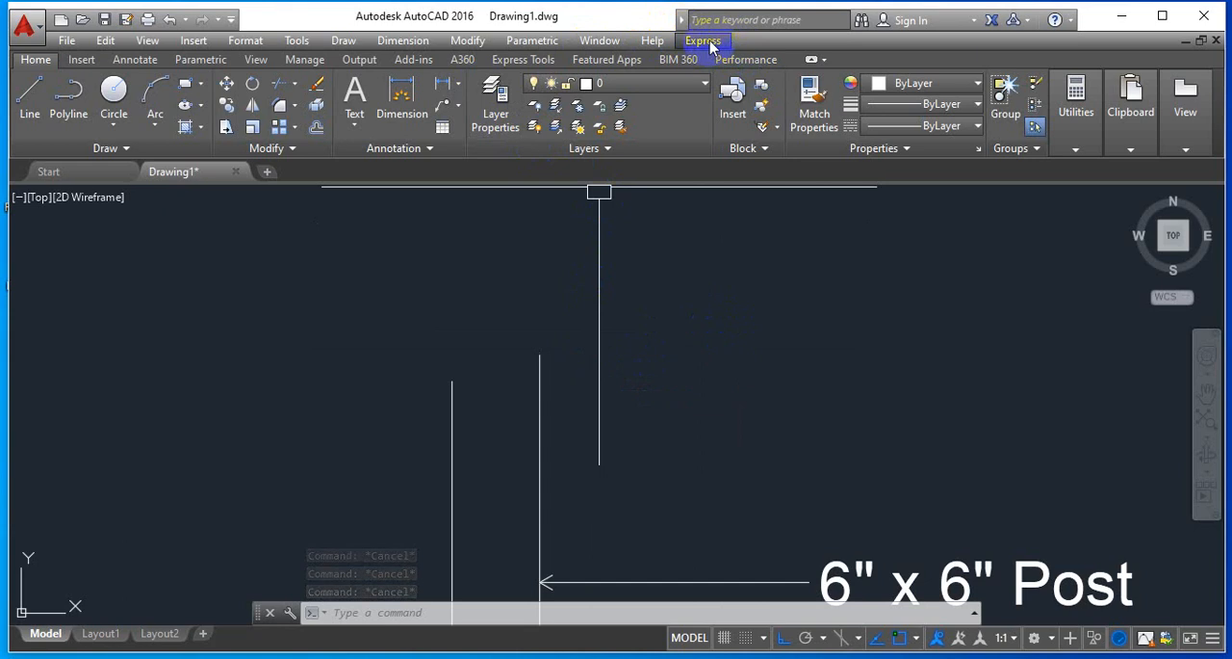
Start the Break-line Symbol command from the Express tools draw menu
click(703, 41)
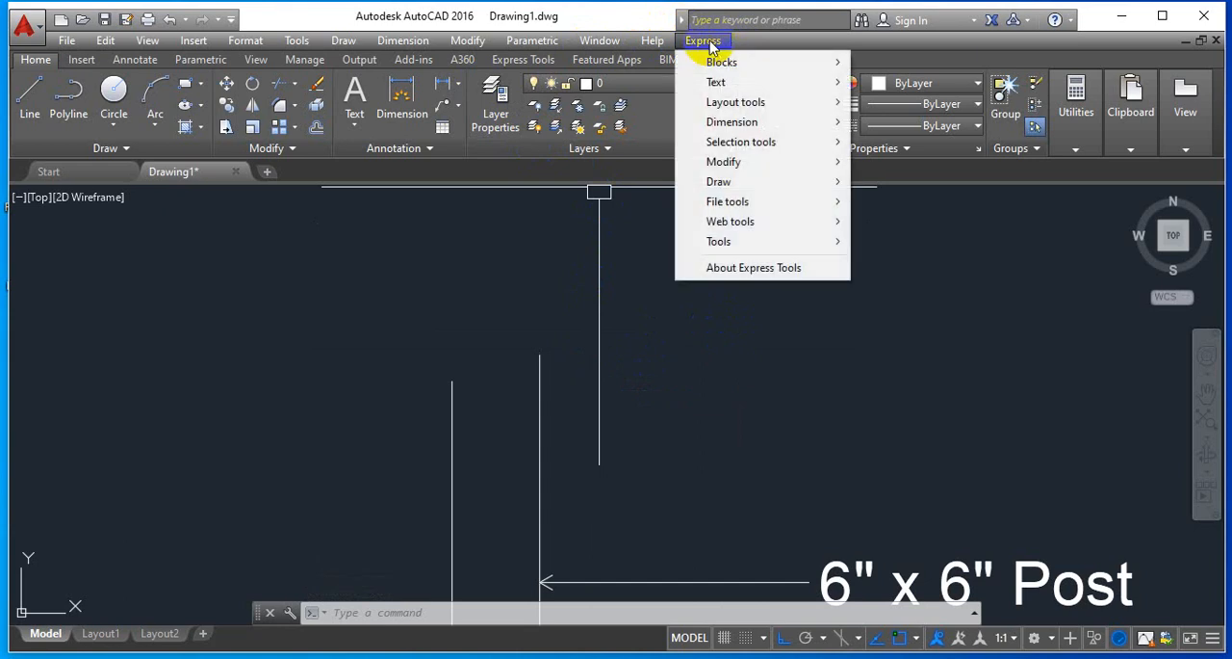
mouse_move(739, 142)
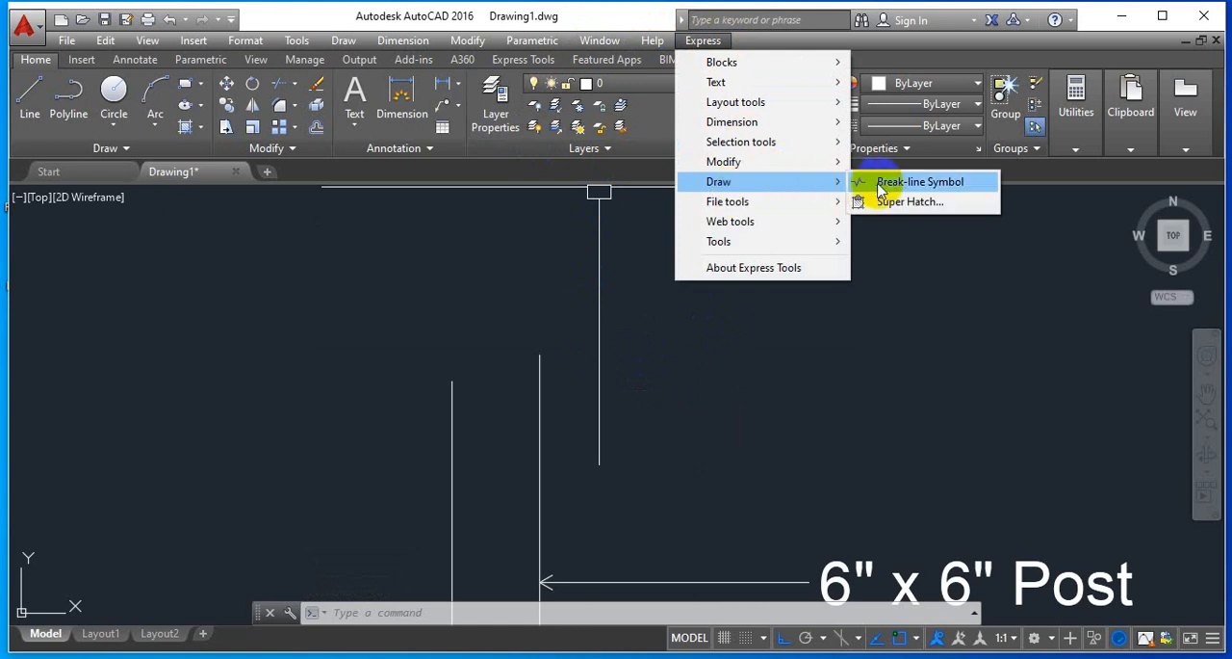
click(921, 181)
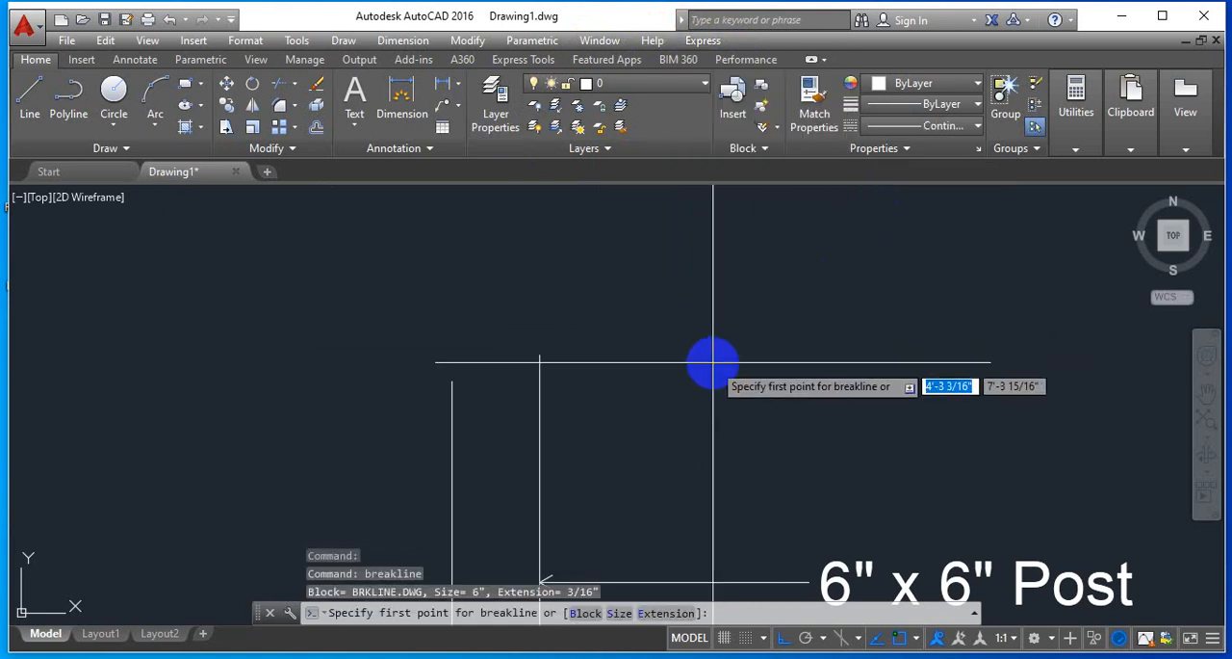
mouse_move(707, 354)
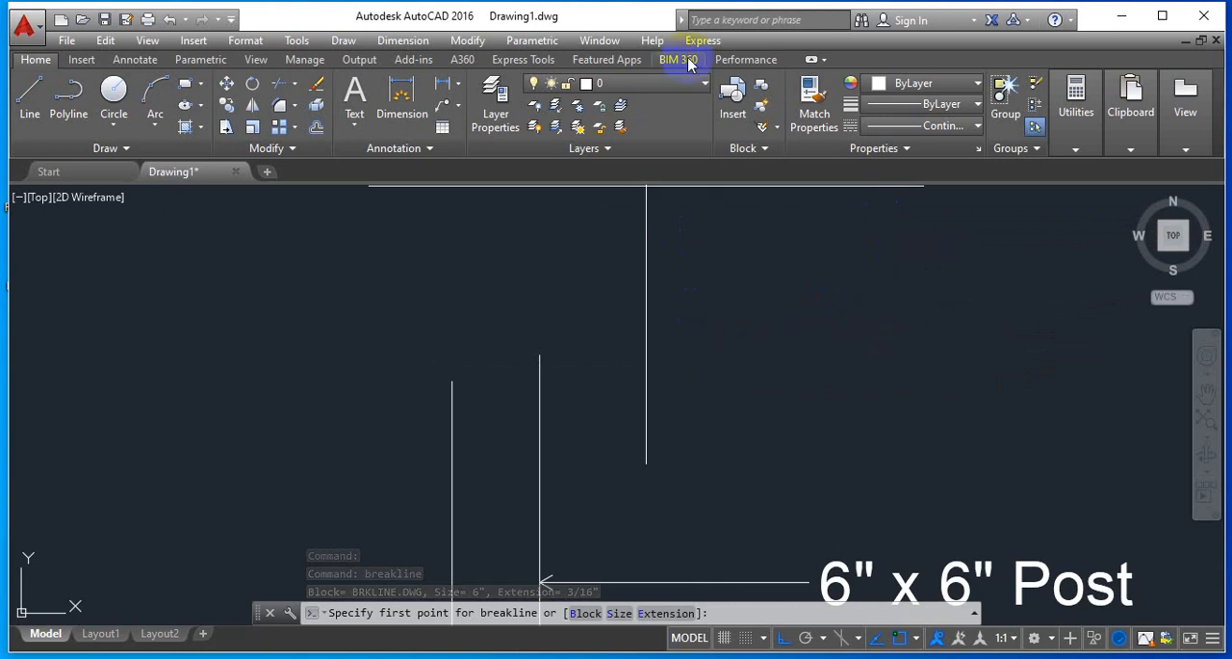
mouse_move(702, 40)
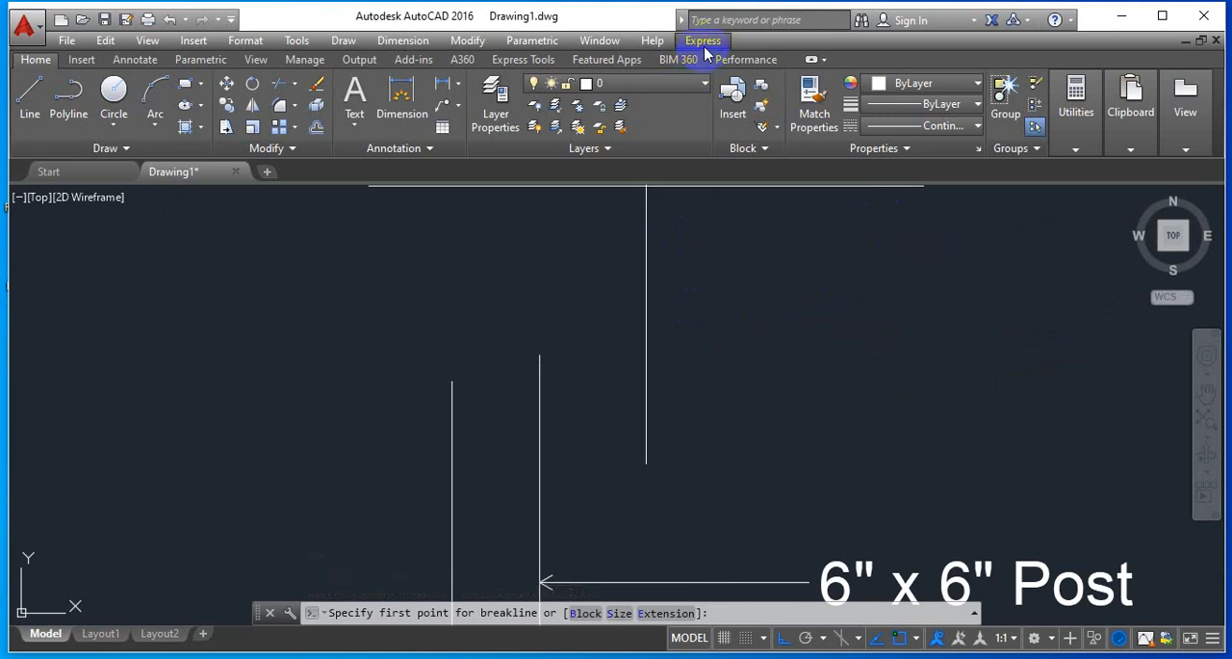
click(703, 40)
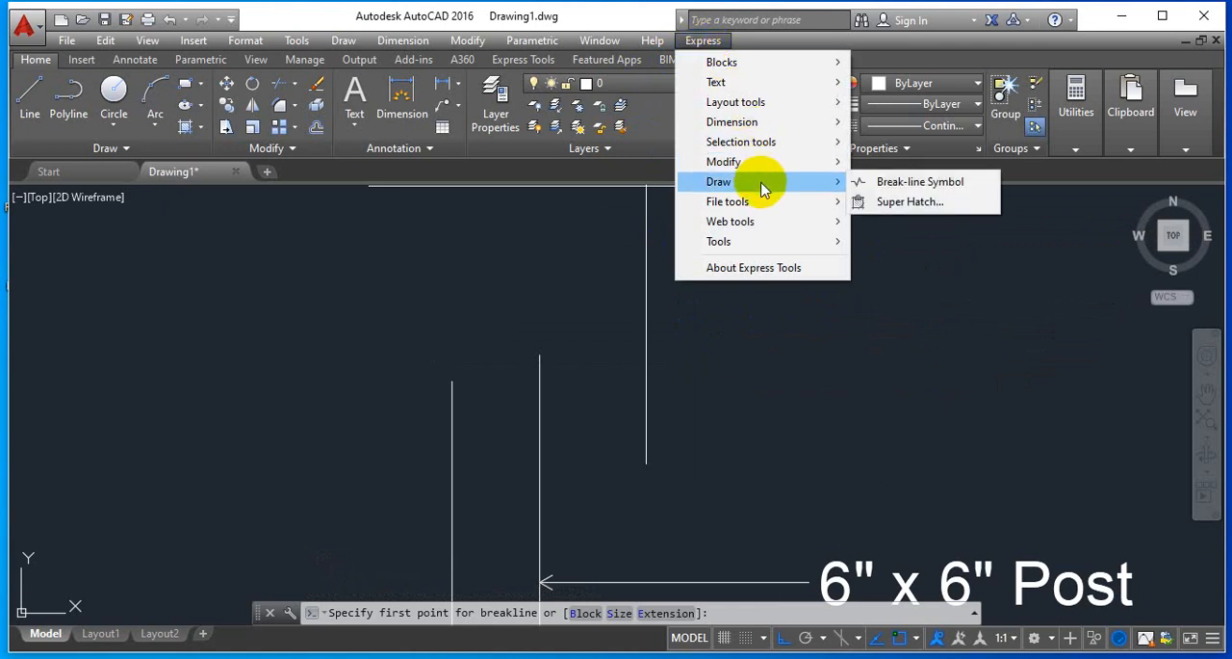
mouse_move(837, 185)
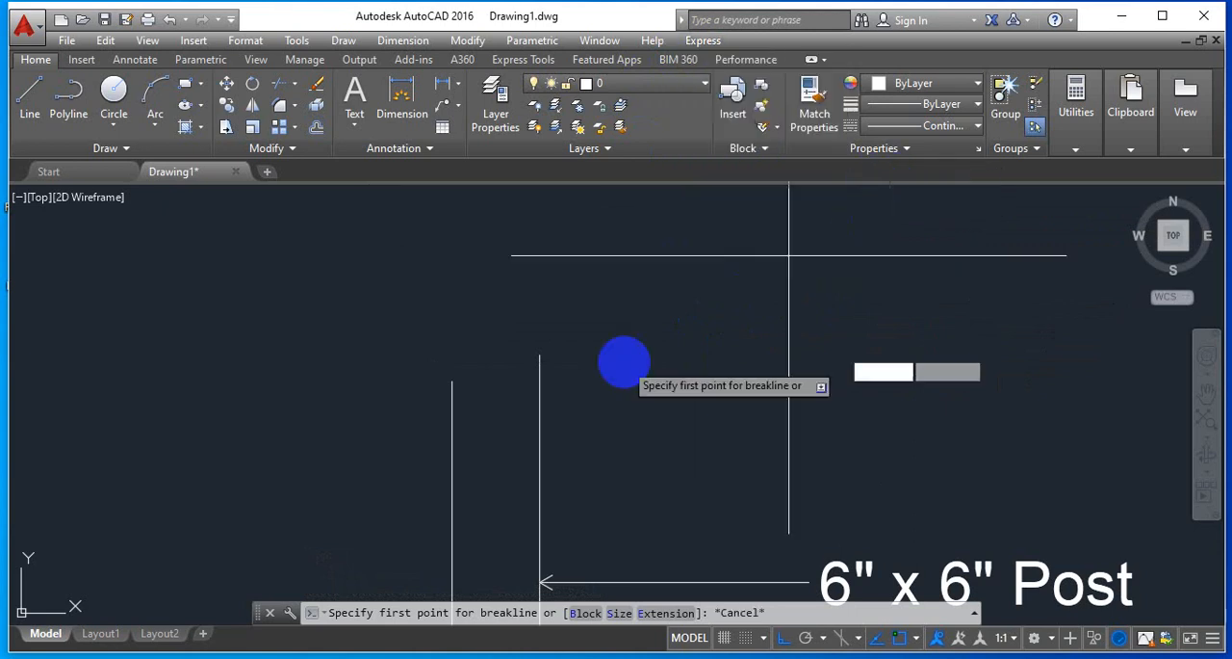
mouse_move(416, 420)
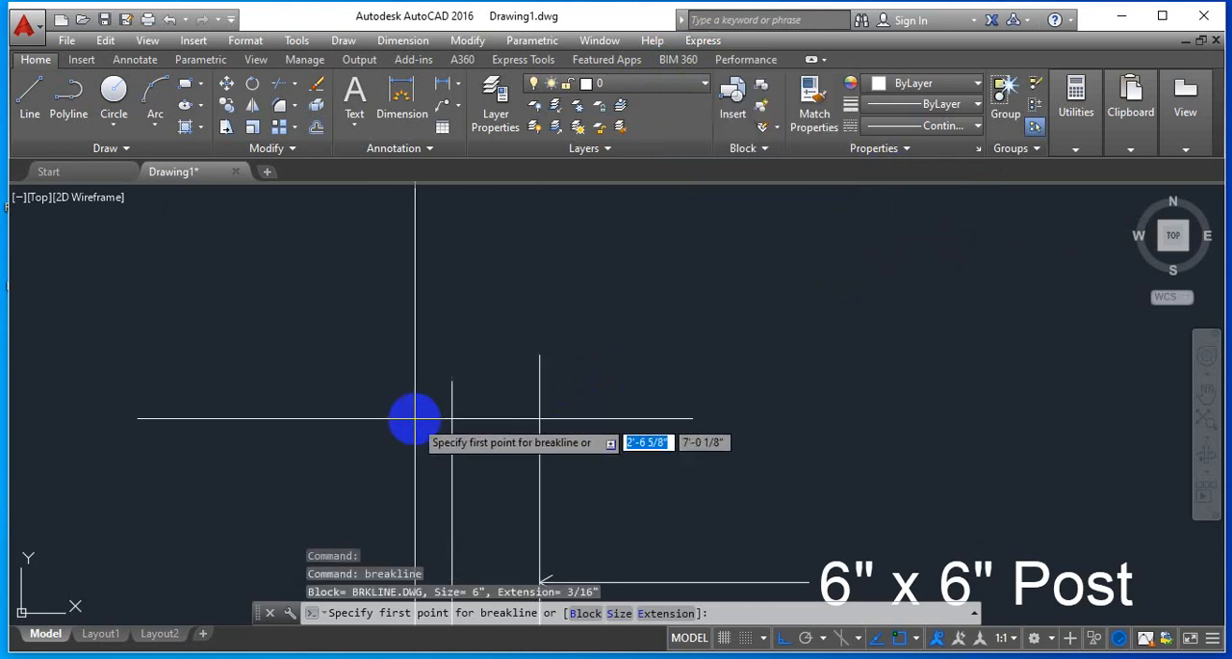
mouse_move(477, 389)
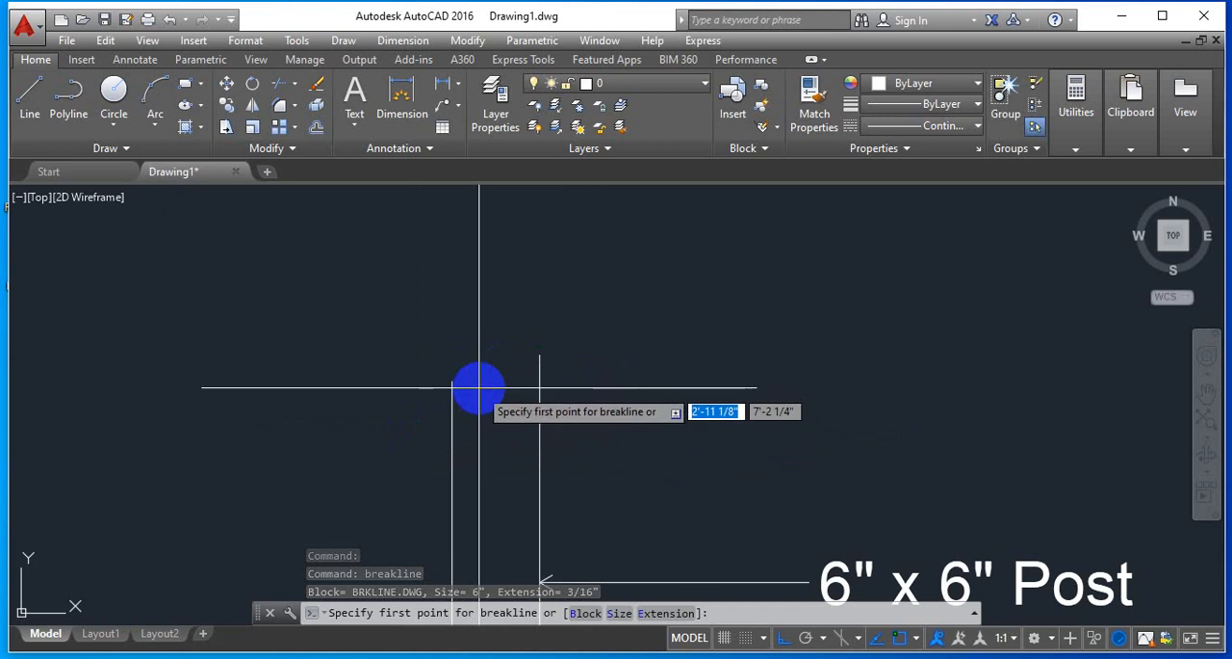
mouse_move(466, 373)
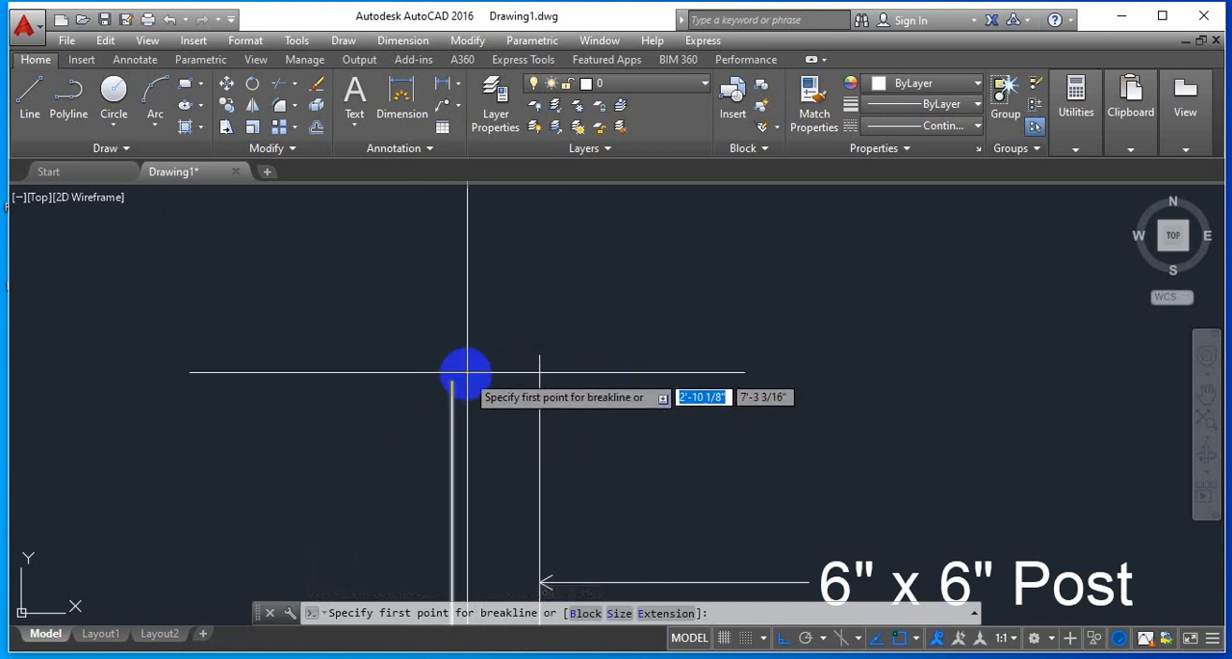
mouse_move(453, 383)
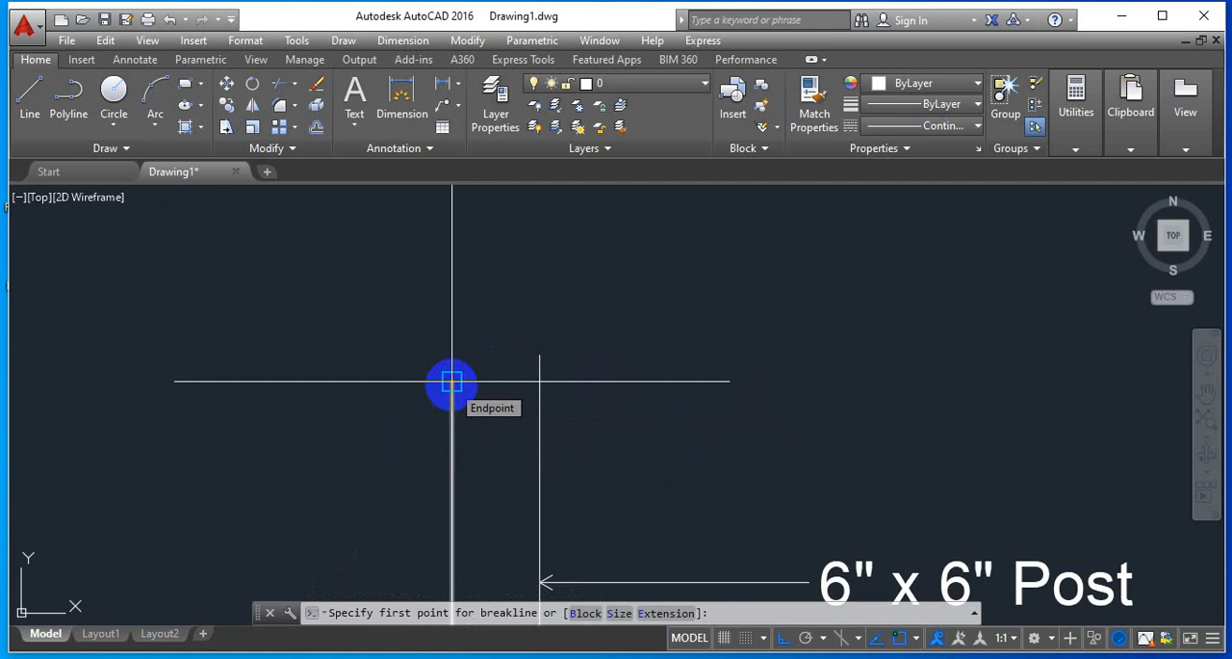
Place a break-line symbol across the post's top edge, from left corner to right corner, symbol at midpoint
click(451, 381)
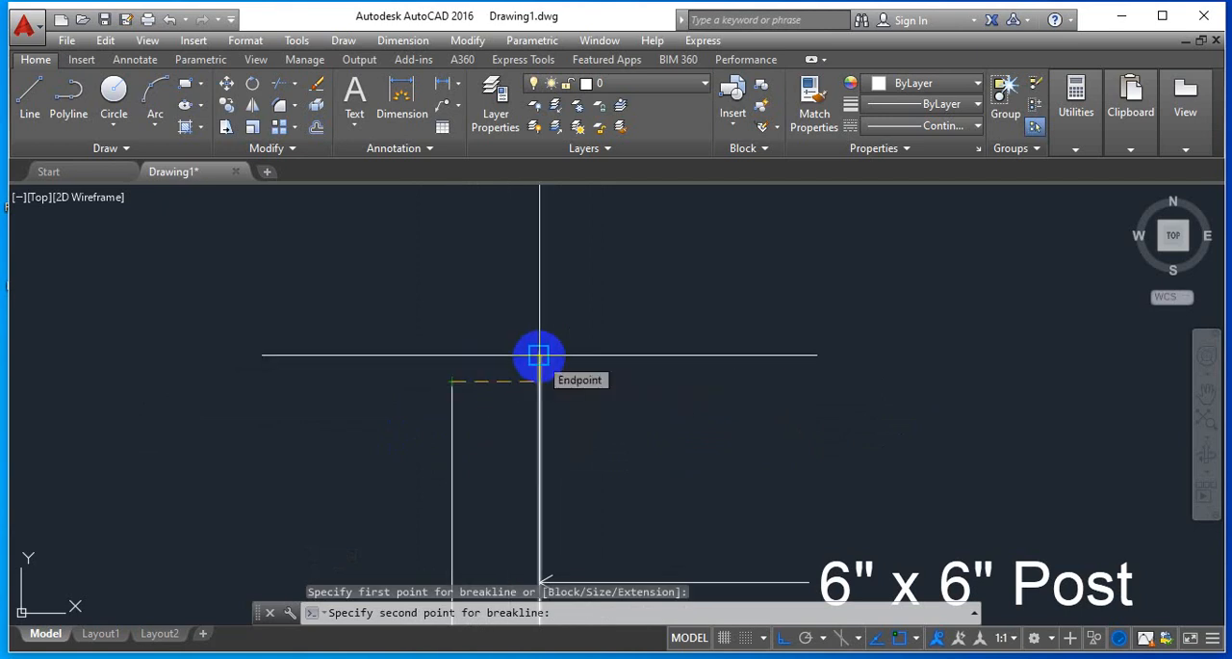
click(538, 370)
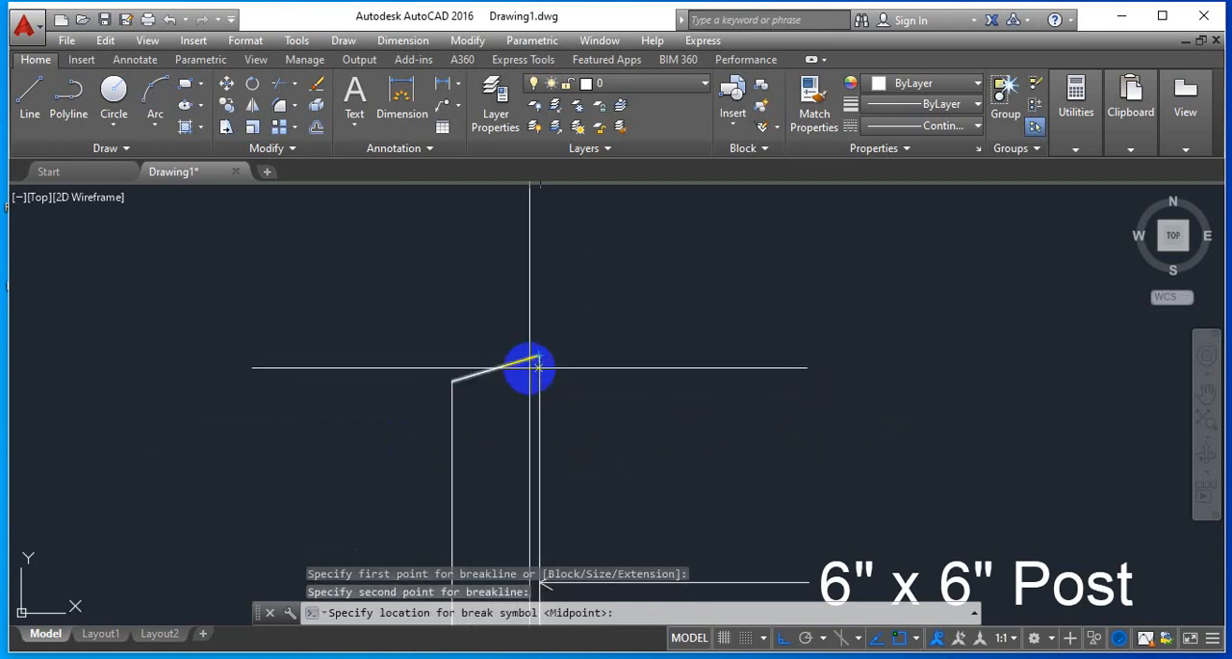
mouse_move(497, 366)
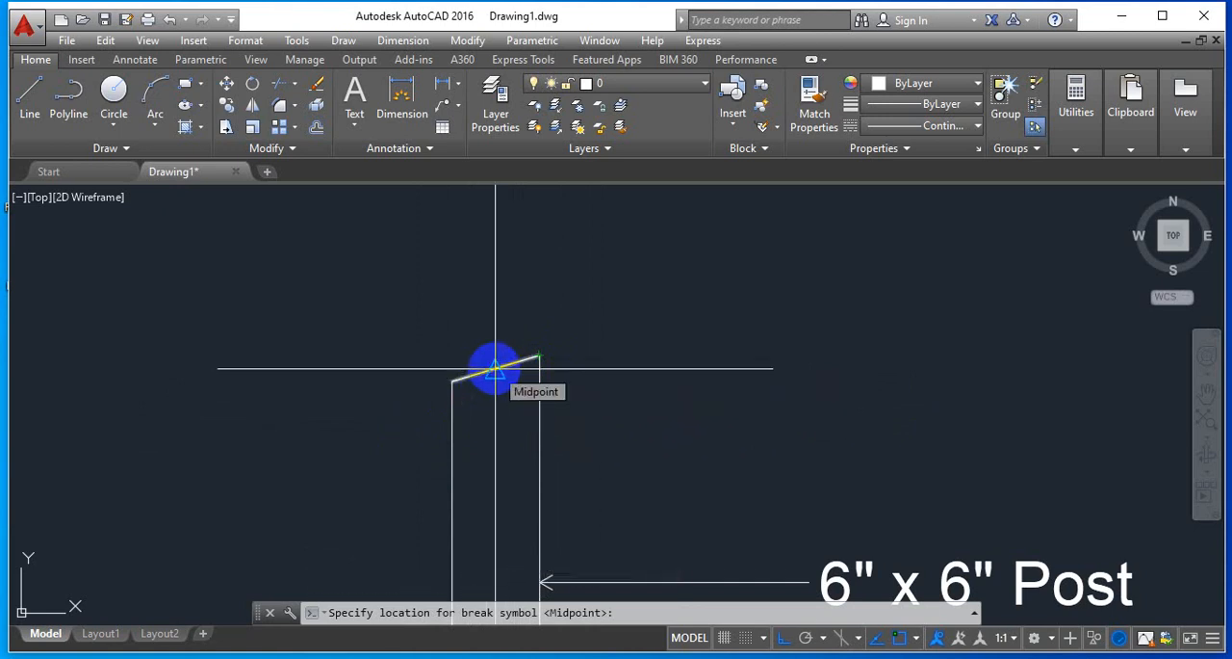
click(497, 370)
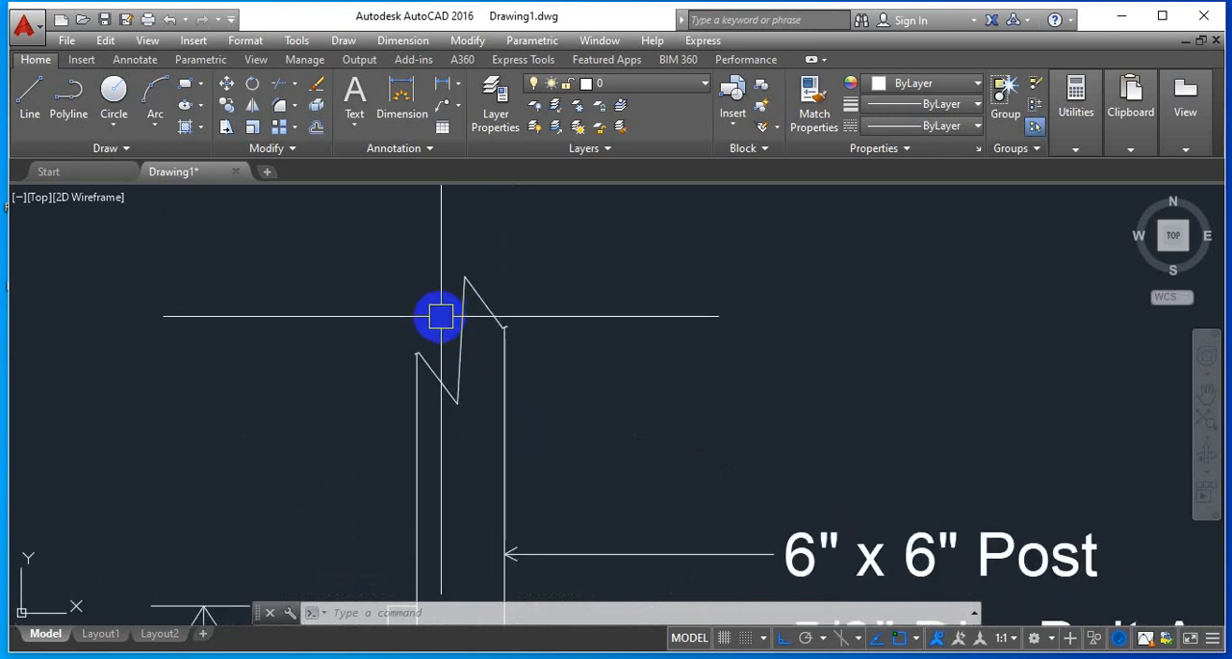
mouse_move(464, 318)
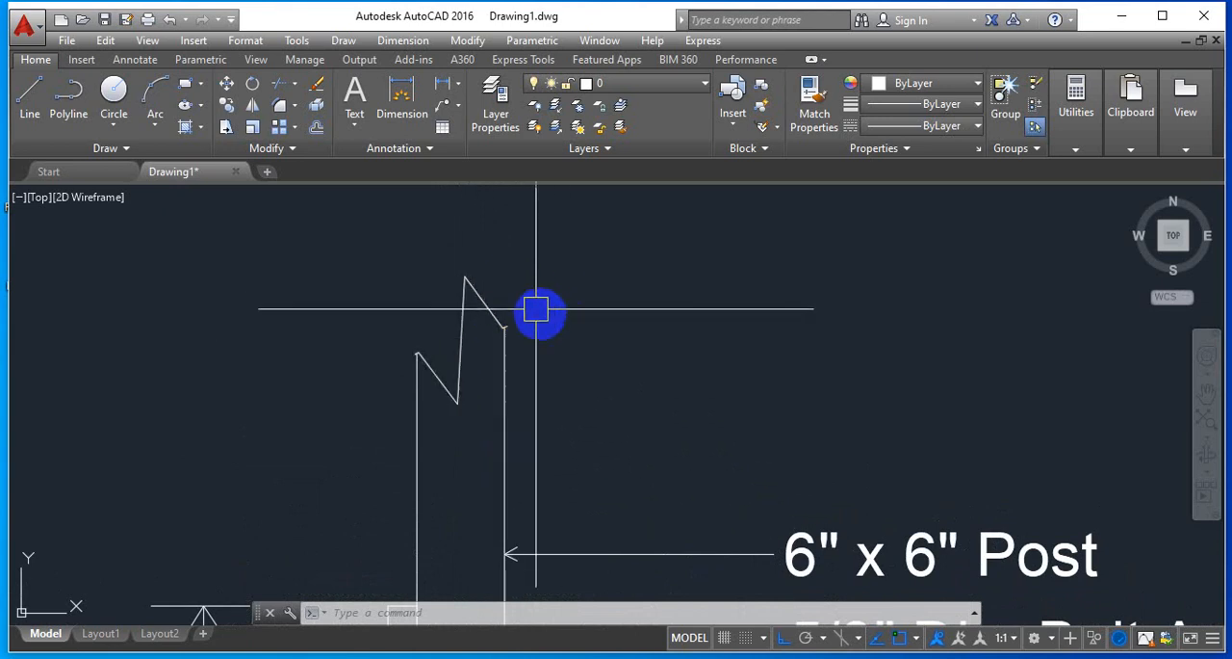
Select the oversized break-line and choose Stretch Vertex on one of its zigzag grips
drag(538, 310, 460, 331)
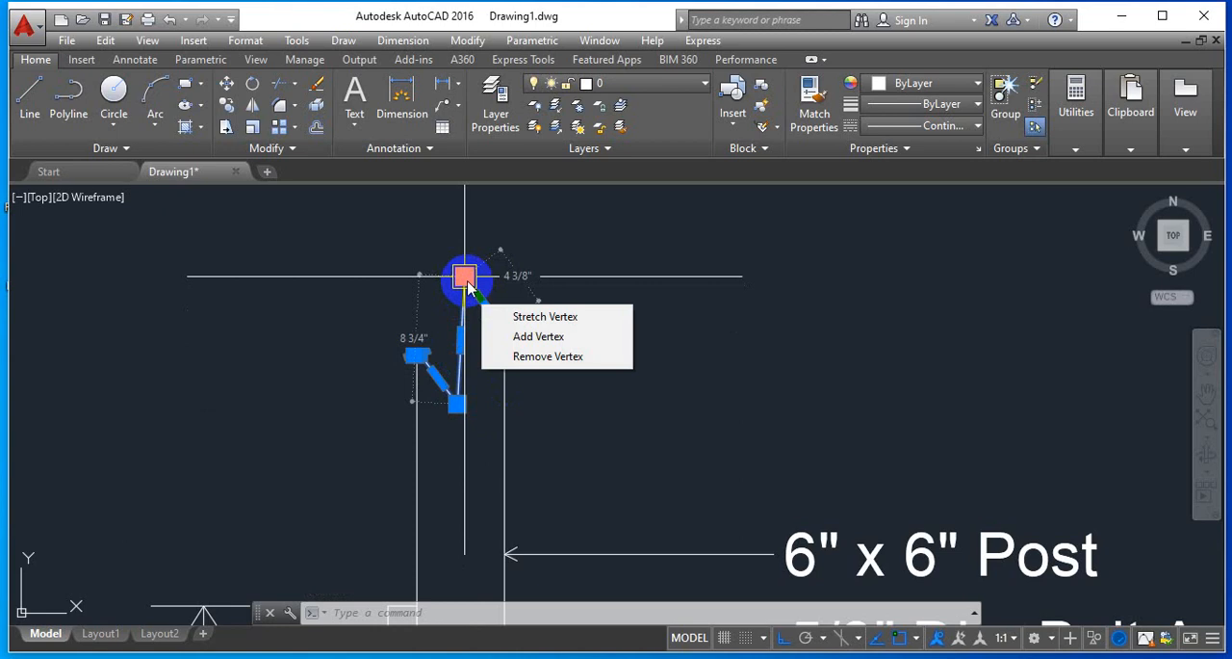
click(545, 316)
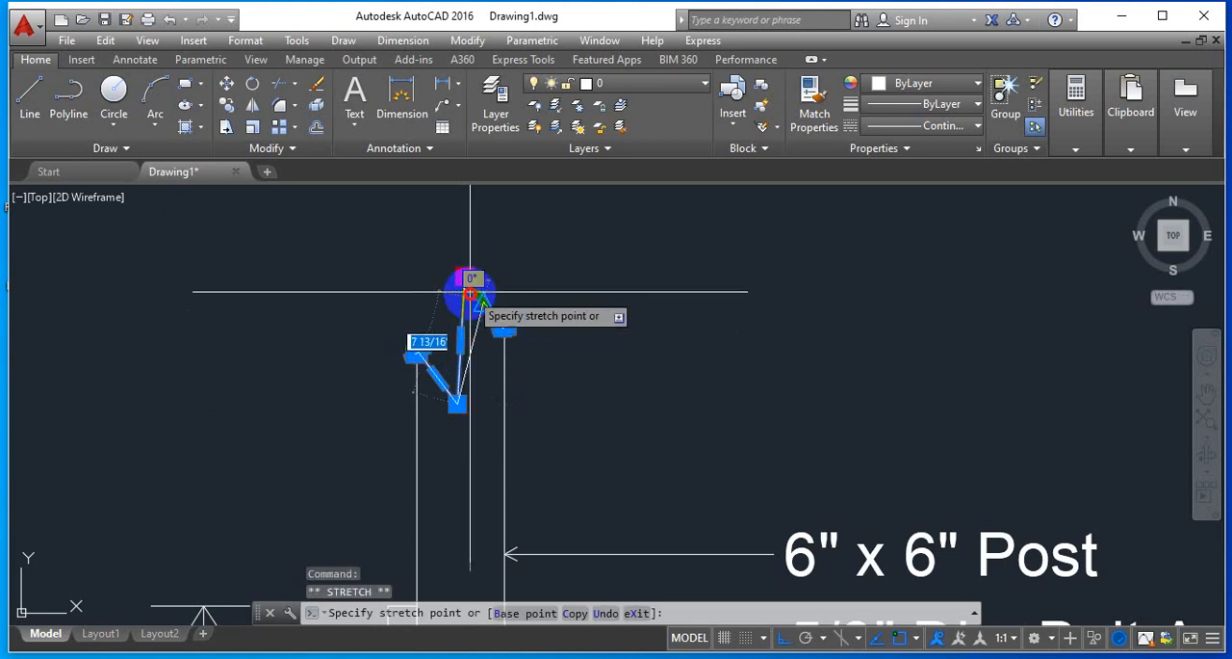
mouse_move(481, 259)
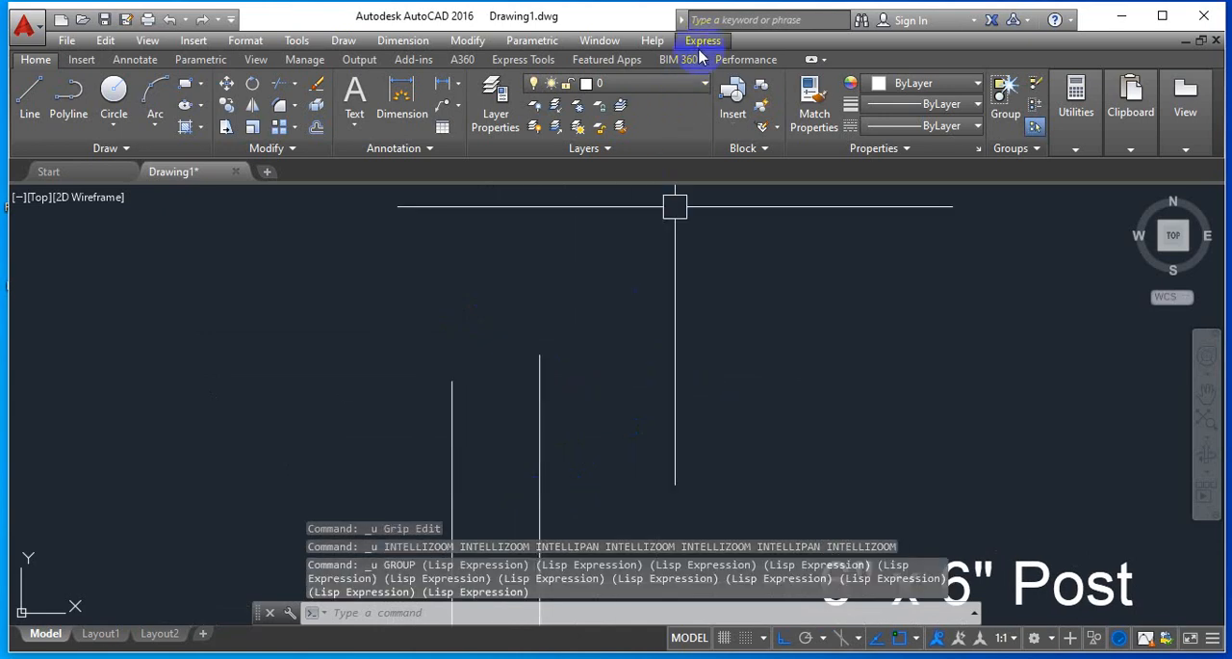
Redraw the break-line symbol with size 3 across the post's top edge, symbol at the midpoint
click(701, 40)
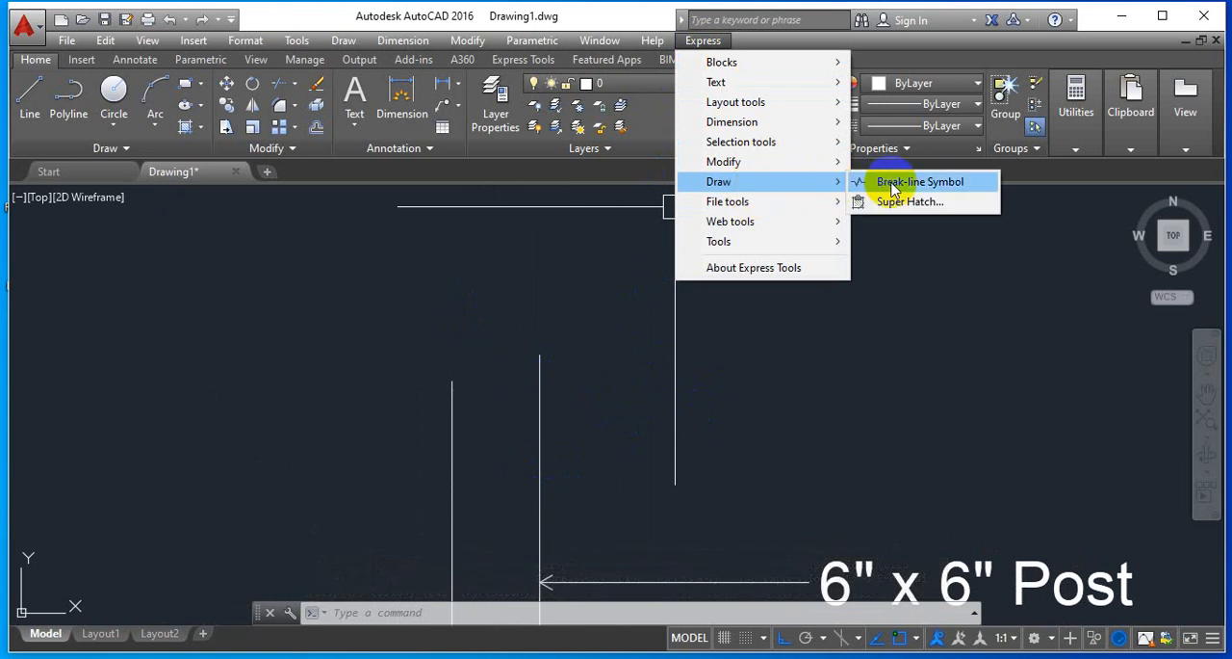
click(920, 181)
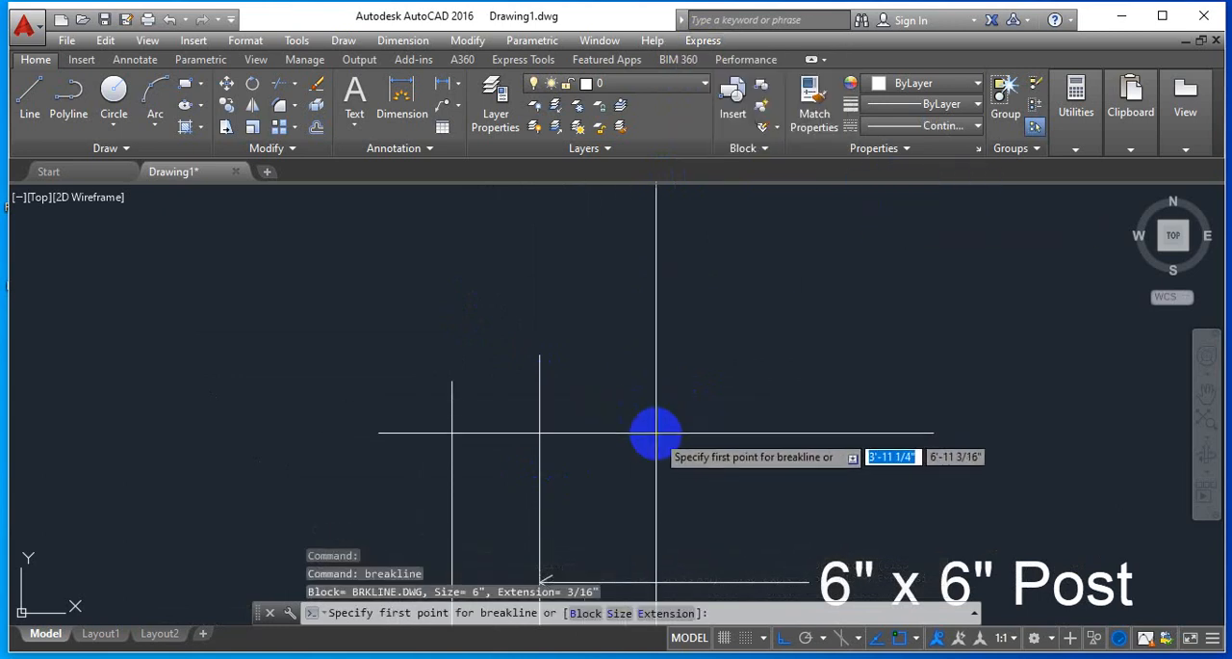
mouse_move(624, 485)
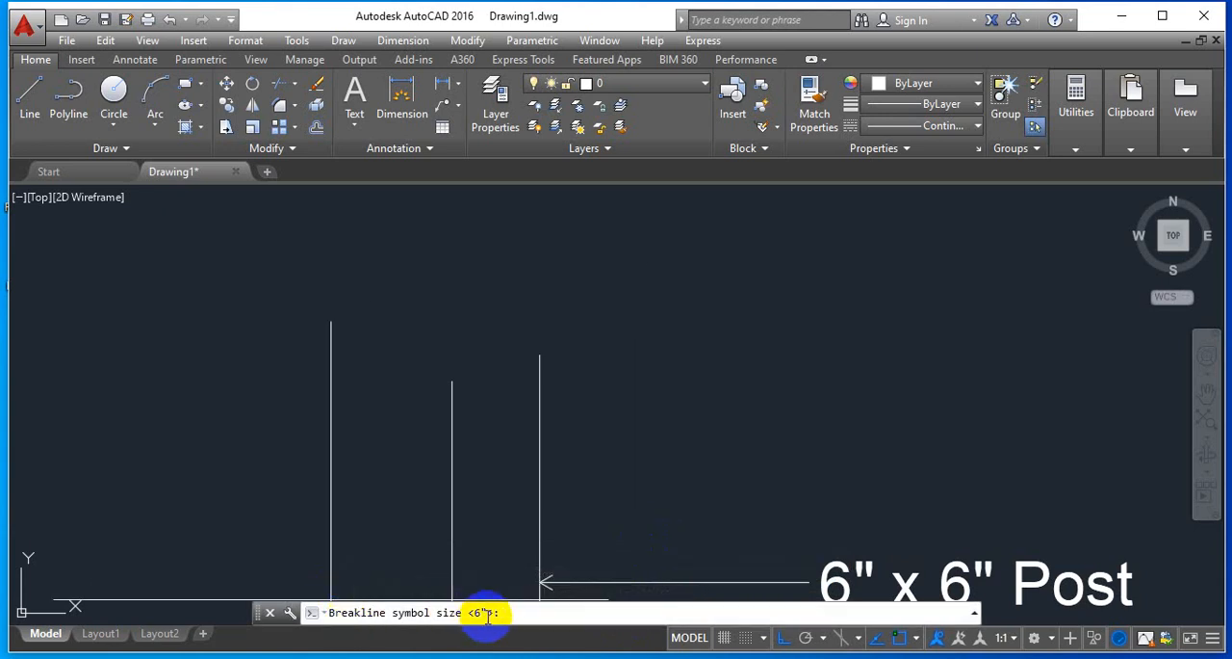
text(3)
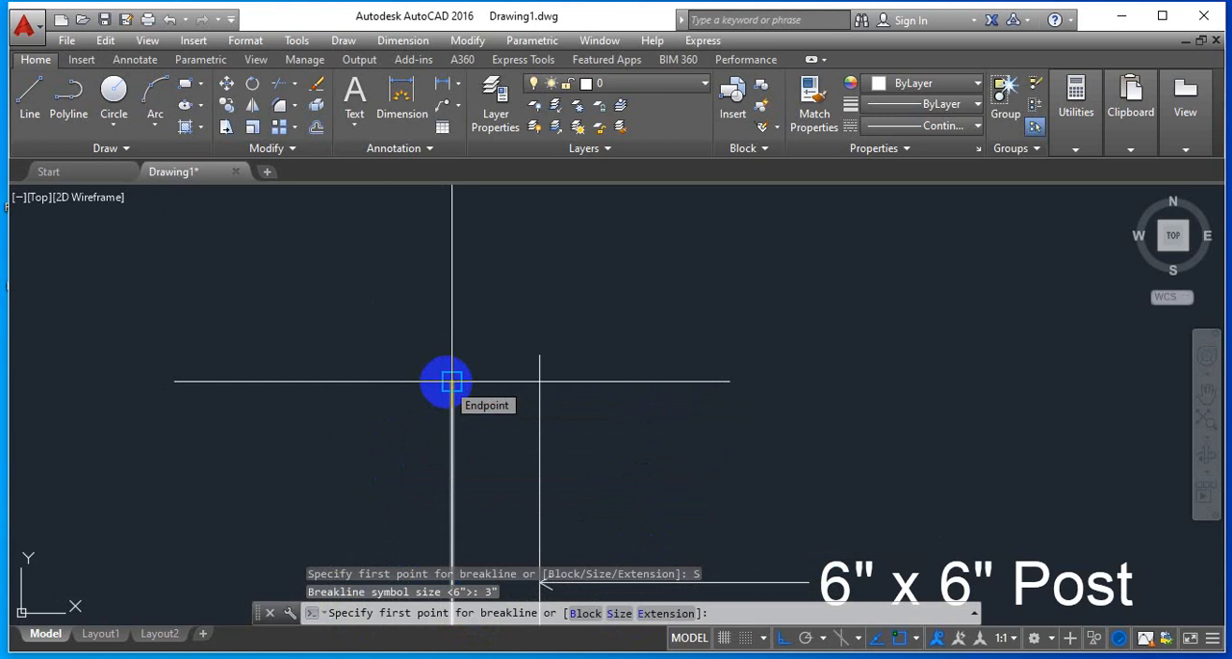
click(447, 381)
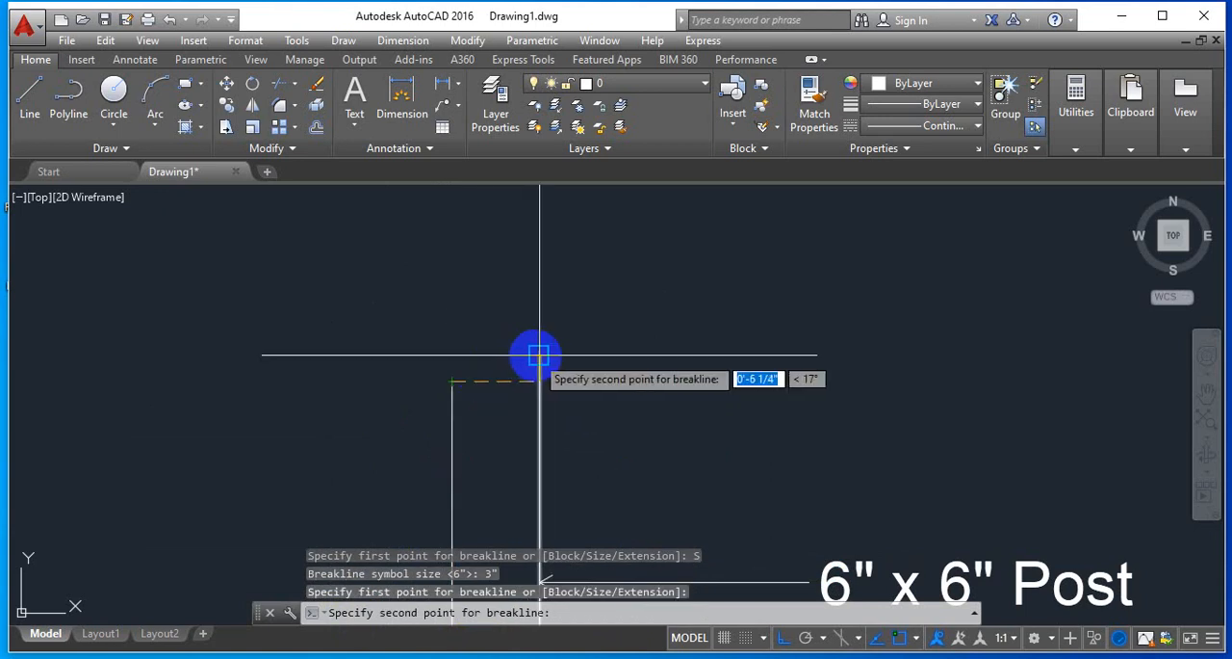
click(535, 354)
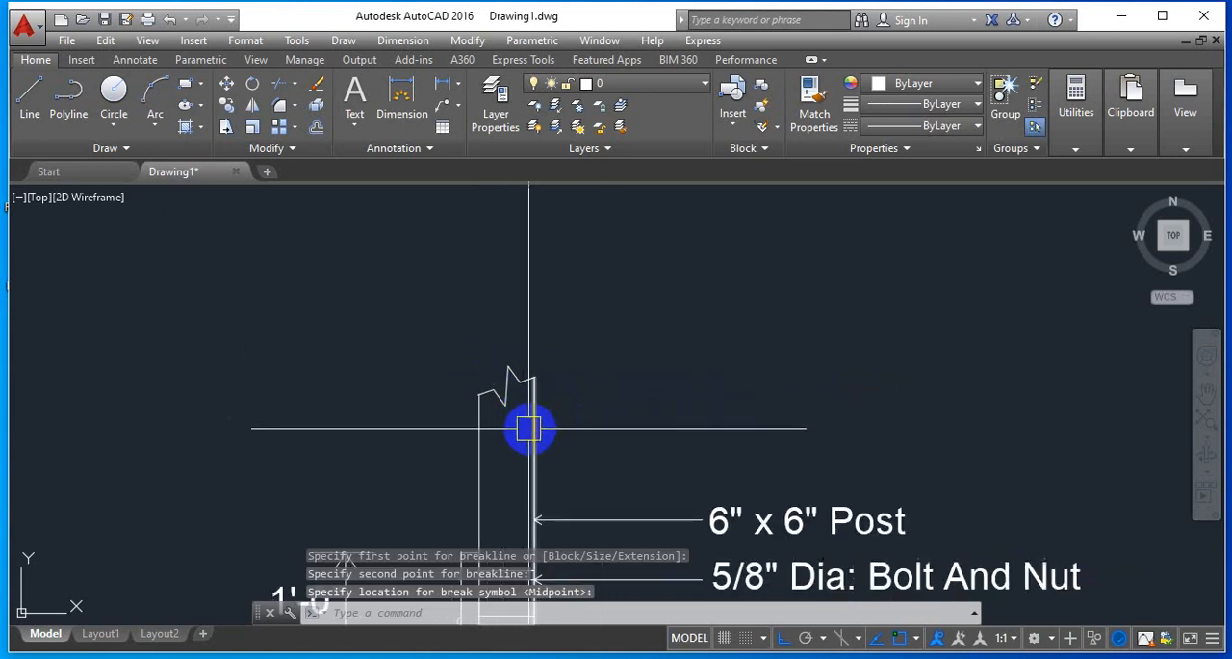
mouse_move(562, 447)
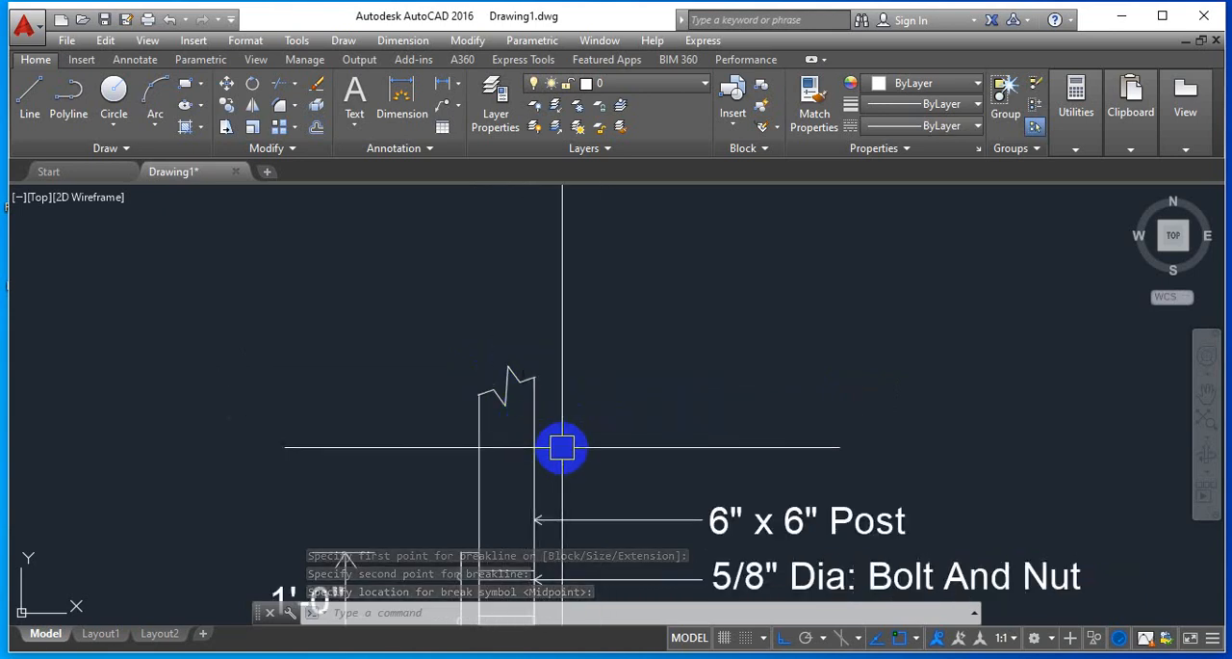
click(562, 446)
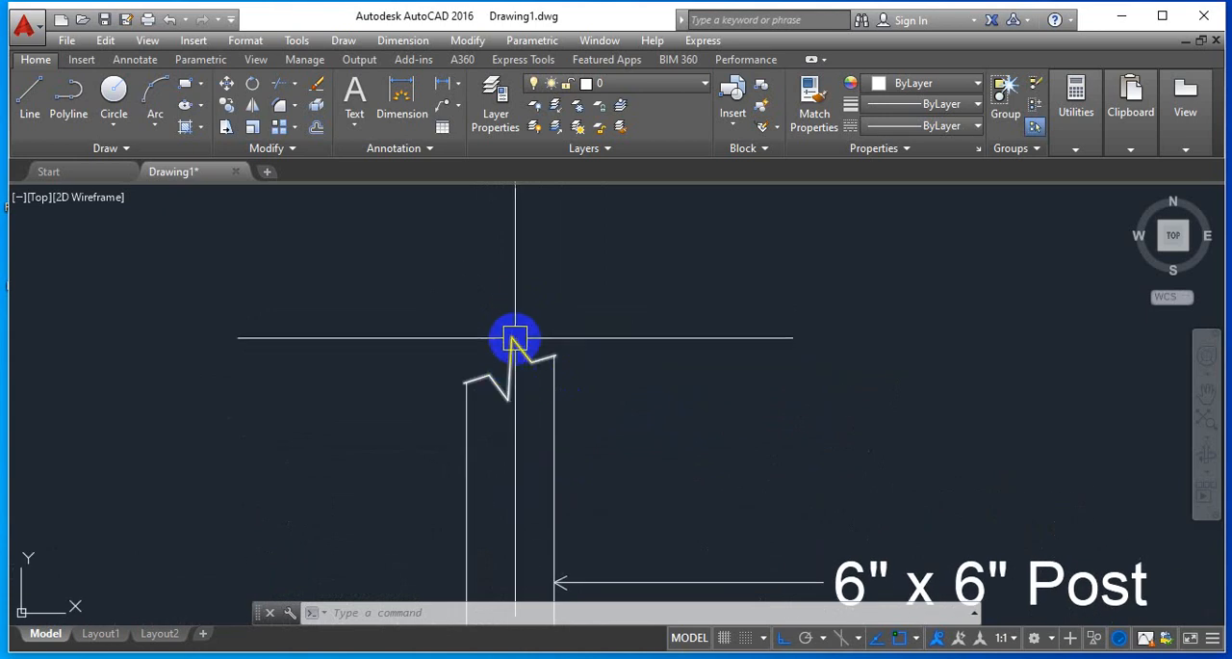
Stretch one zigzag vertex of the new break-line to a new position and clear the selection
click(510, 356)
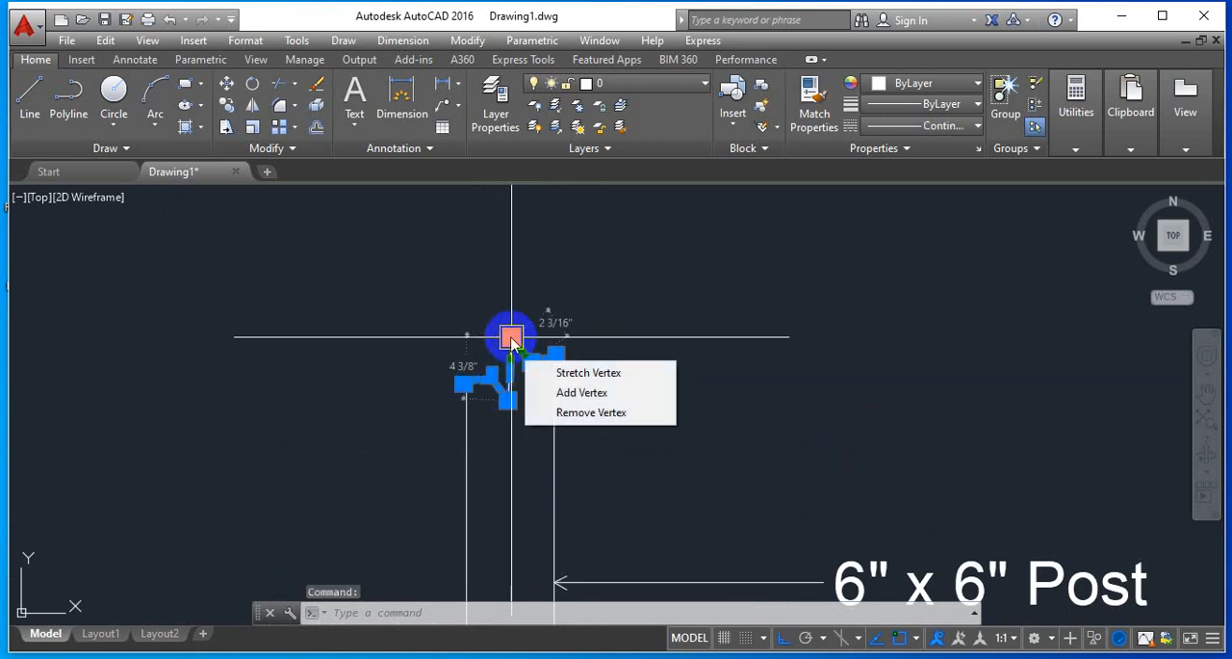
click(589, 374)
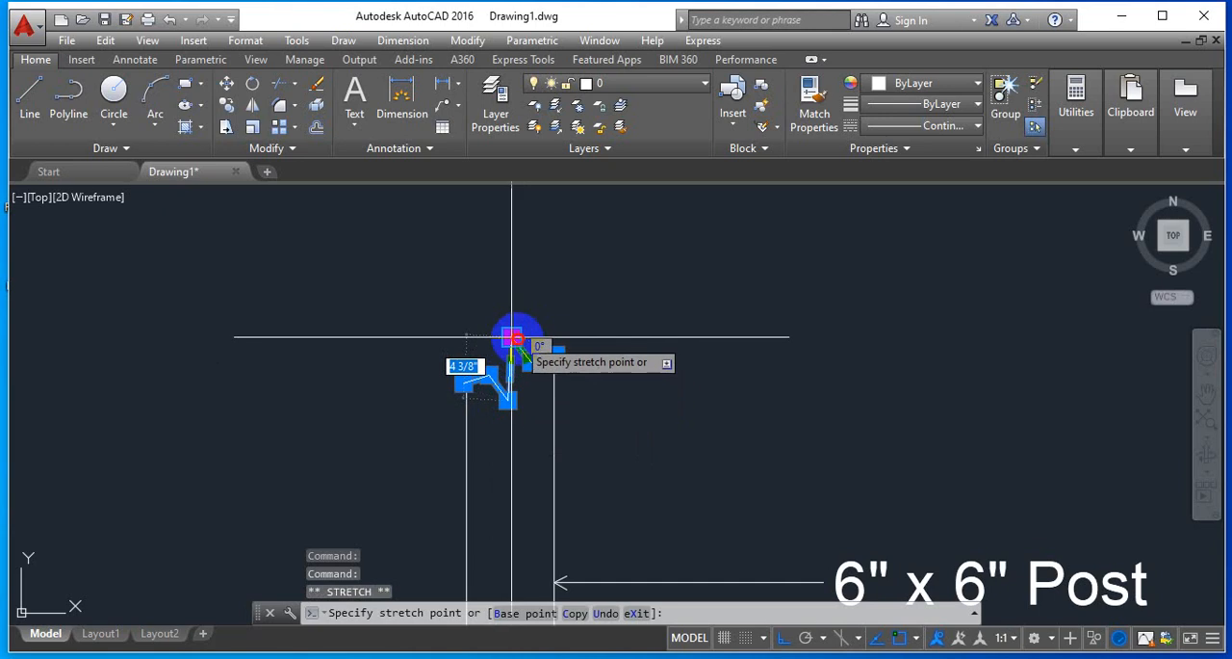
click(657, 452)
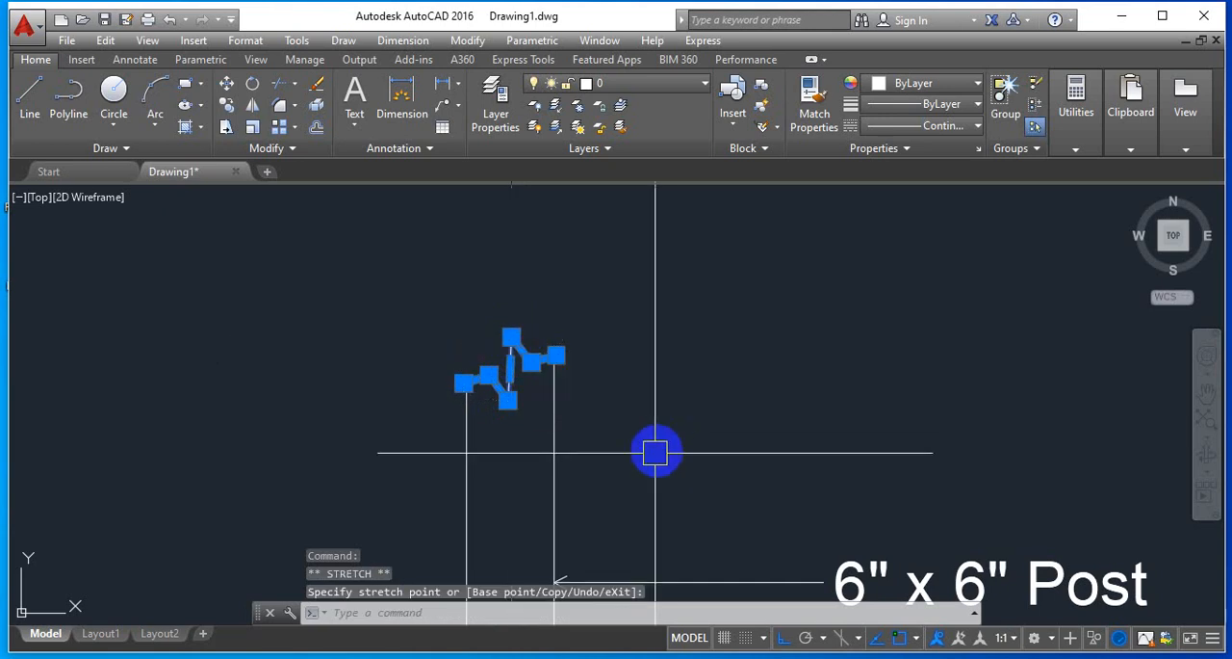
key(Escape)
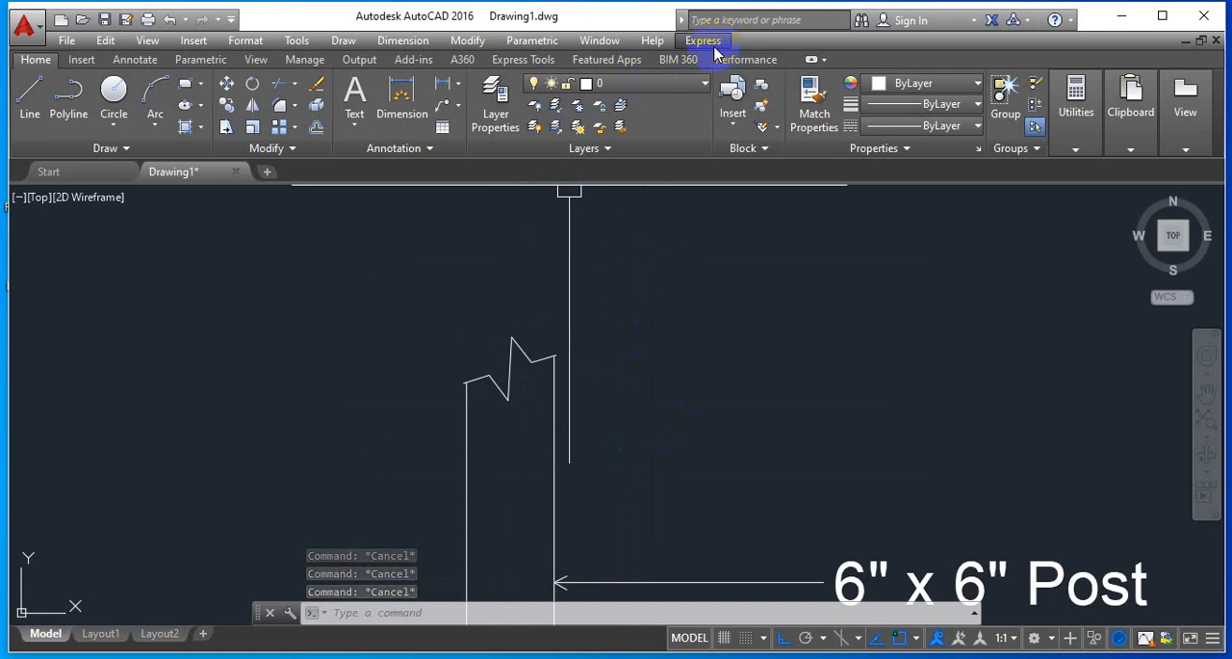
mouse_move(705, 87)
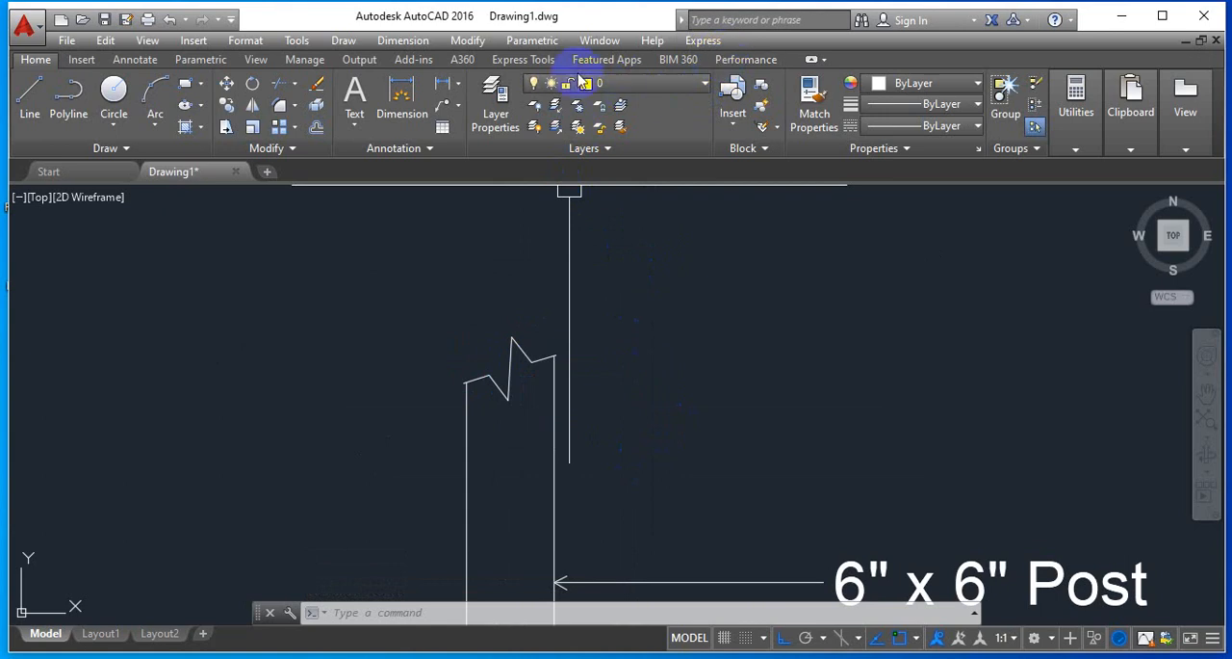
Show the Express break-line tools and start entering the BREAK command
click(522, 58)
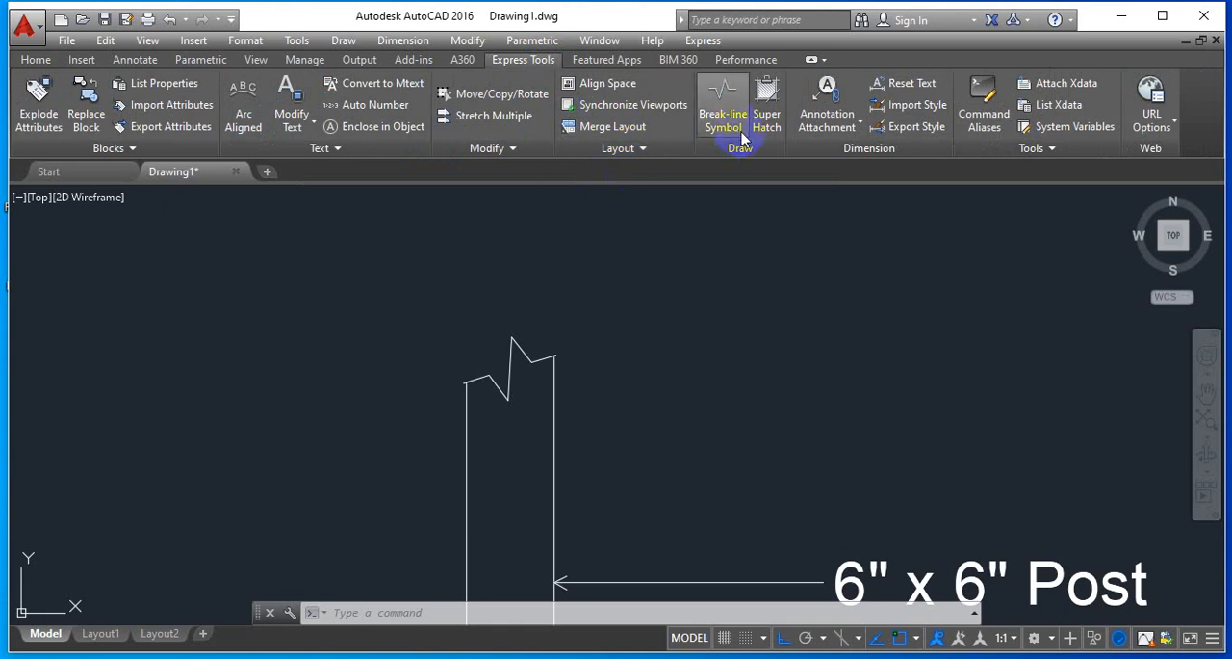
mouse_move(723, 100)
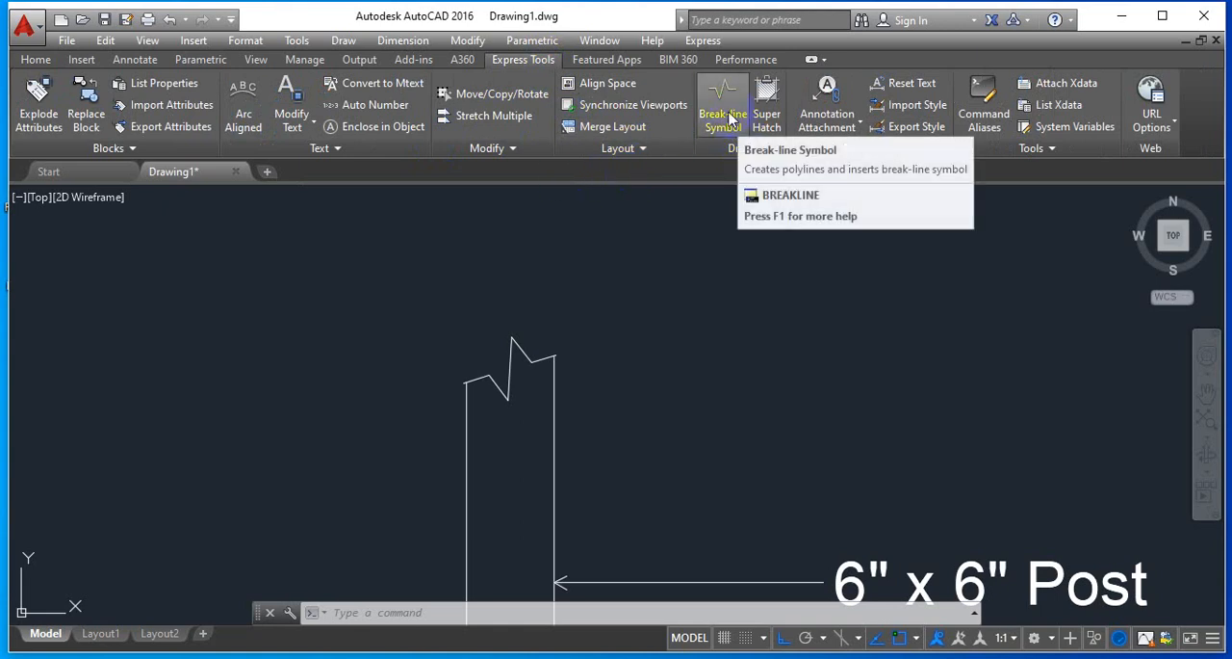
mouse_move(728, 106)
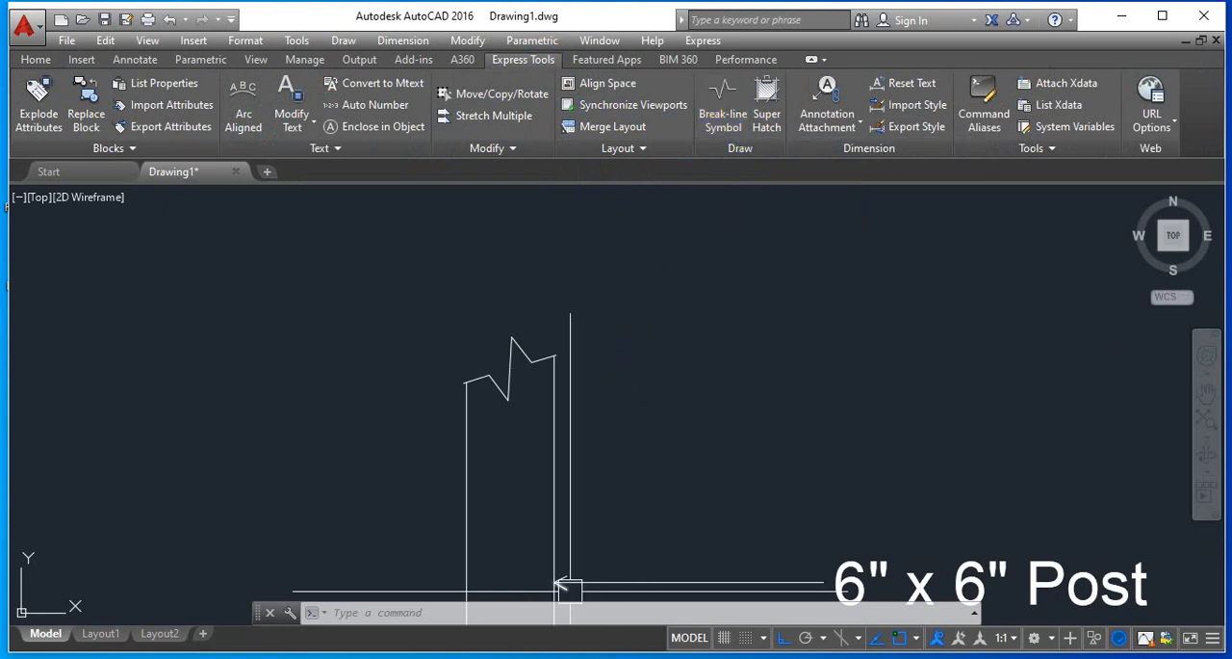
text(BREAK)
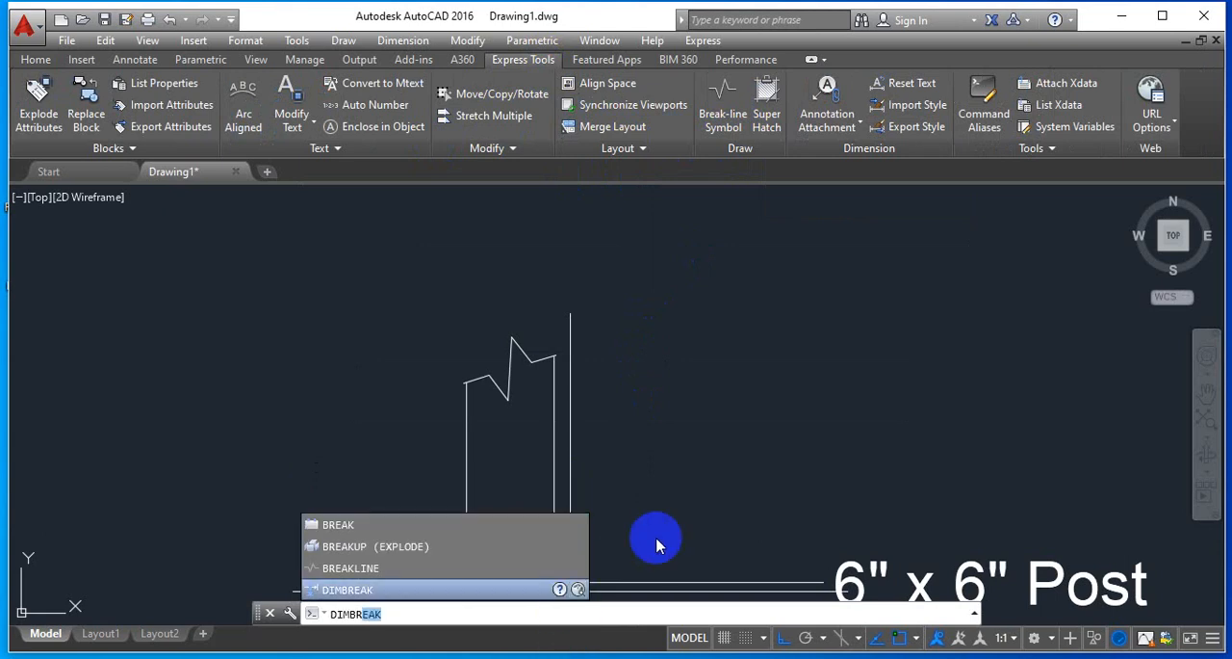
mouse_move(670, 528)
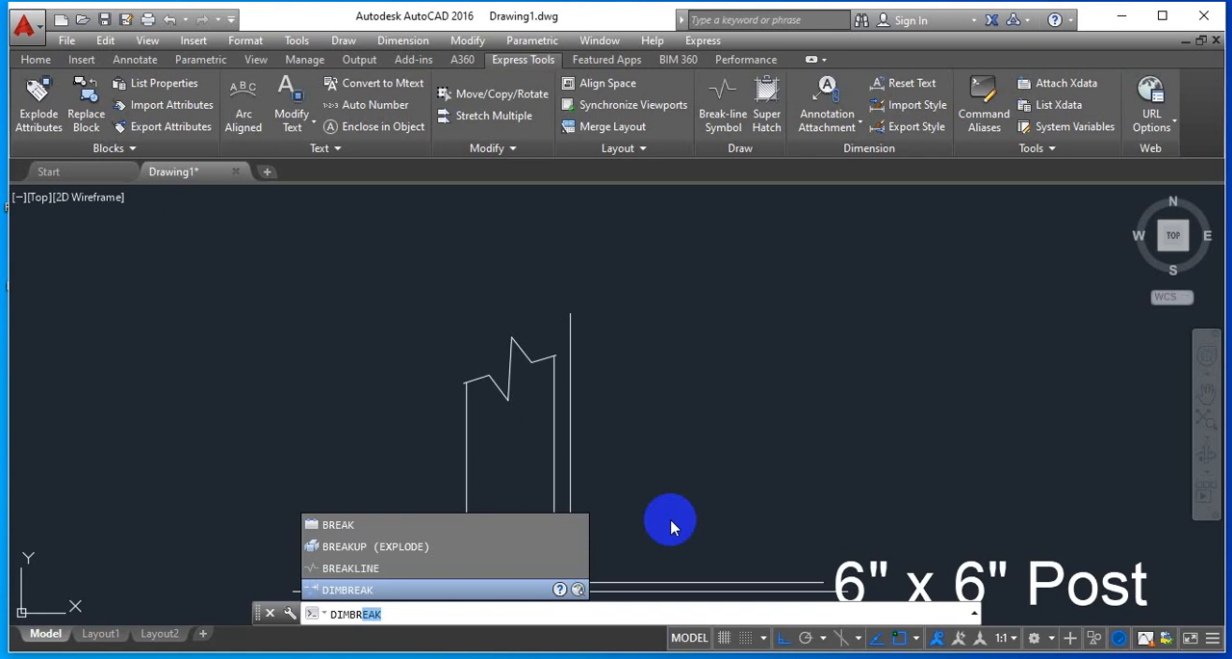
key(Escape)
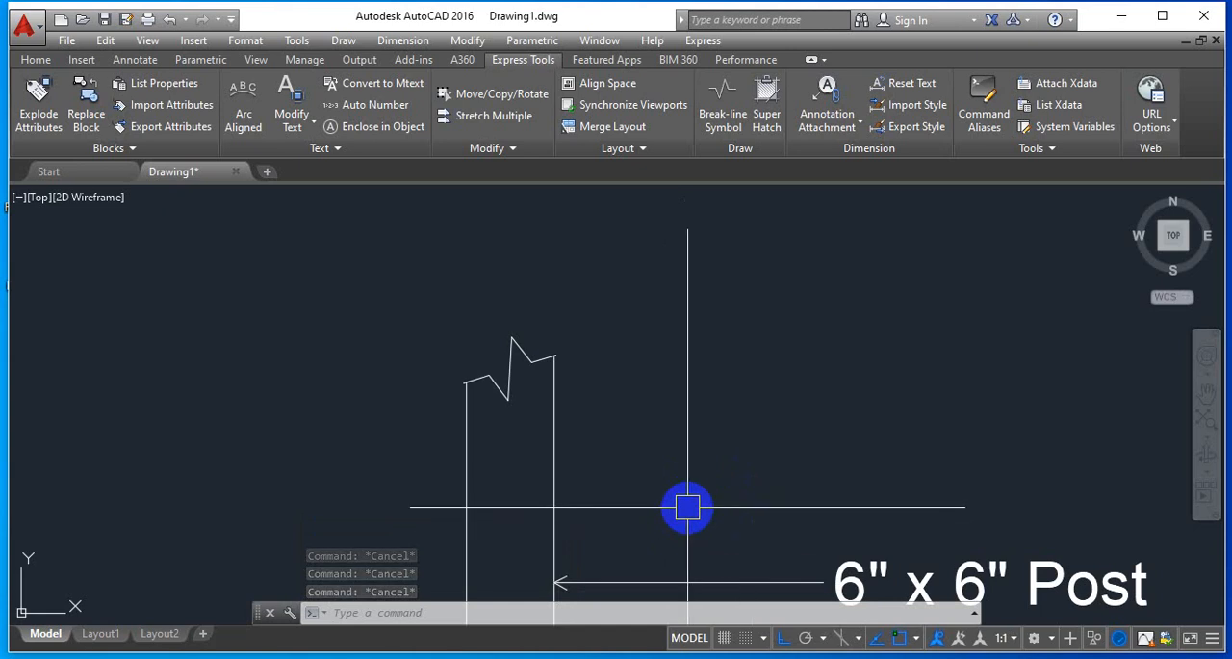
text(re)
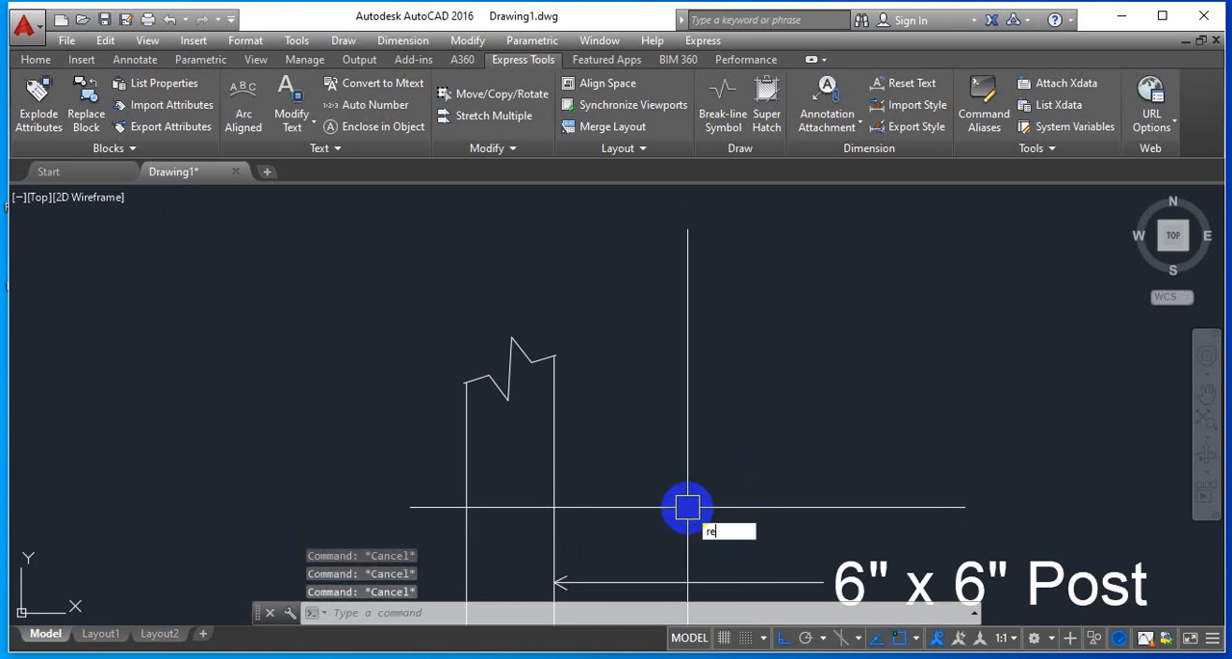
Draw a separate rectangle above the footing detail with REC, picking its first corner on screen
key(Return)
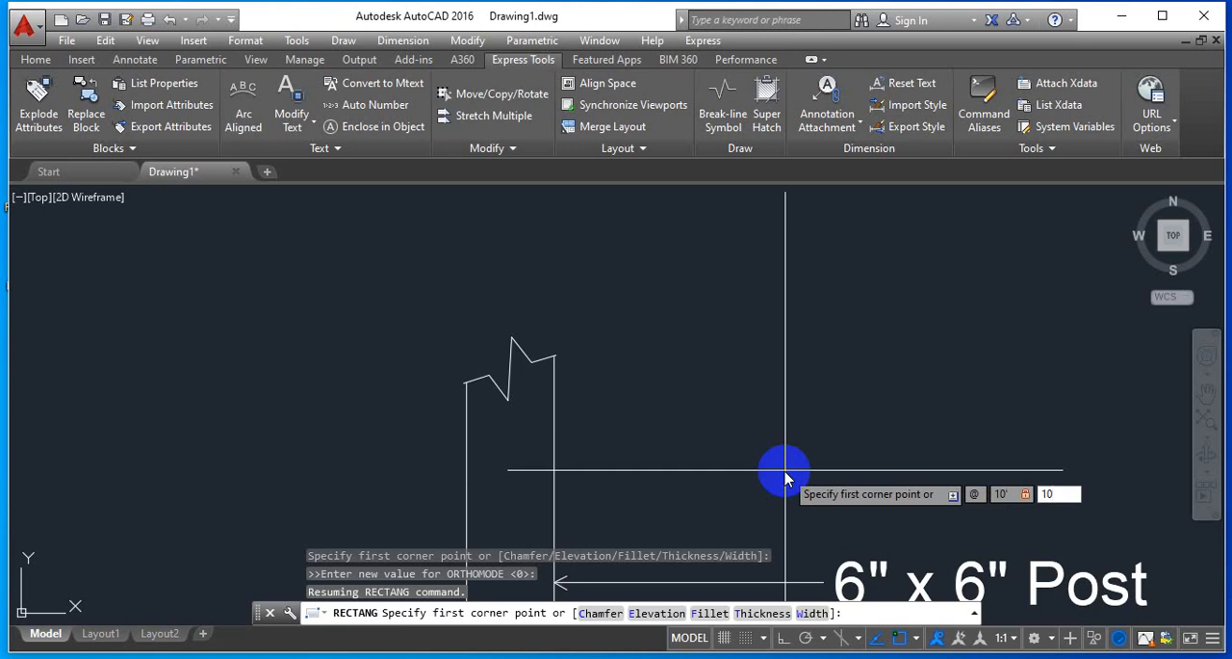
click(786, 471)
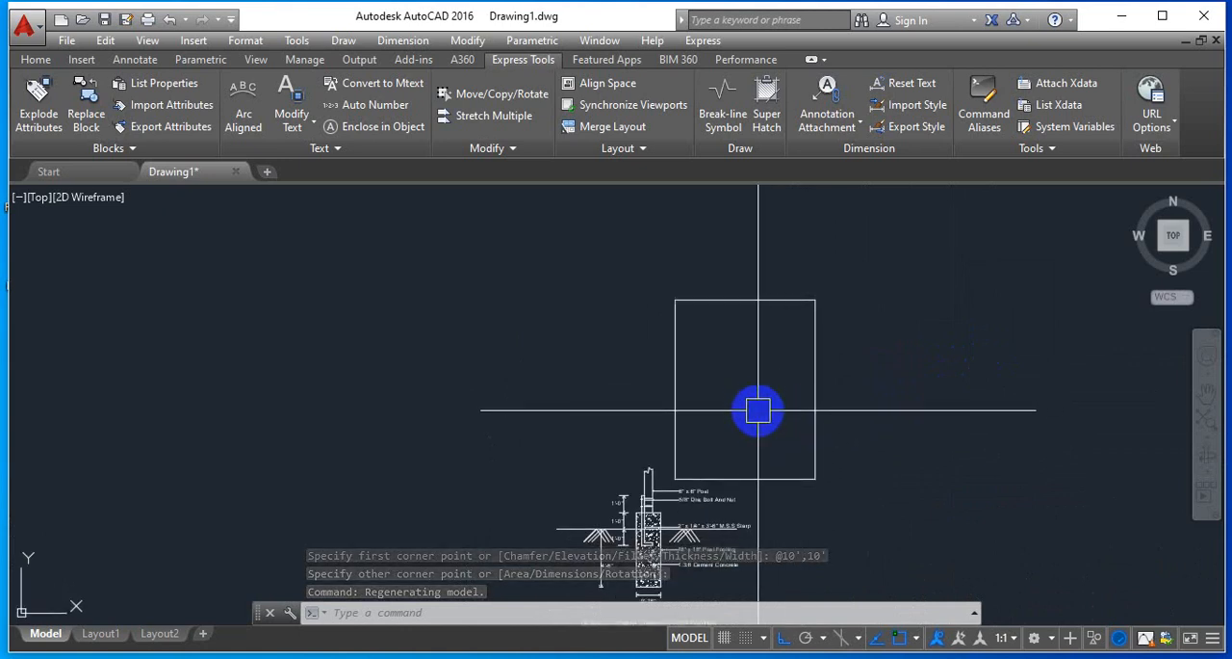
key(Escape)
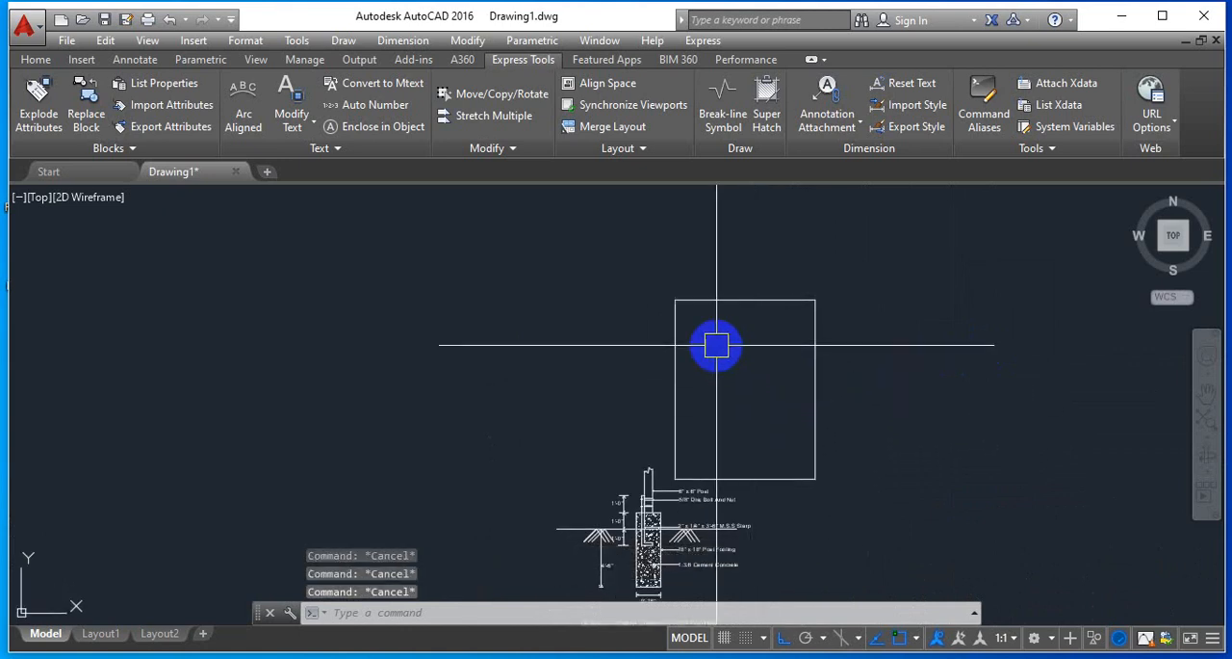
mouse_move(712, 299)
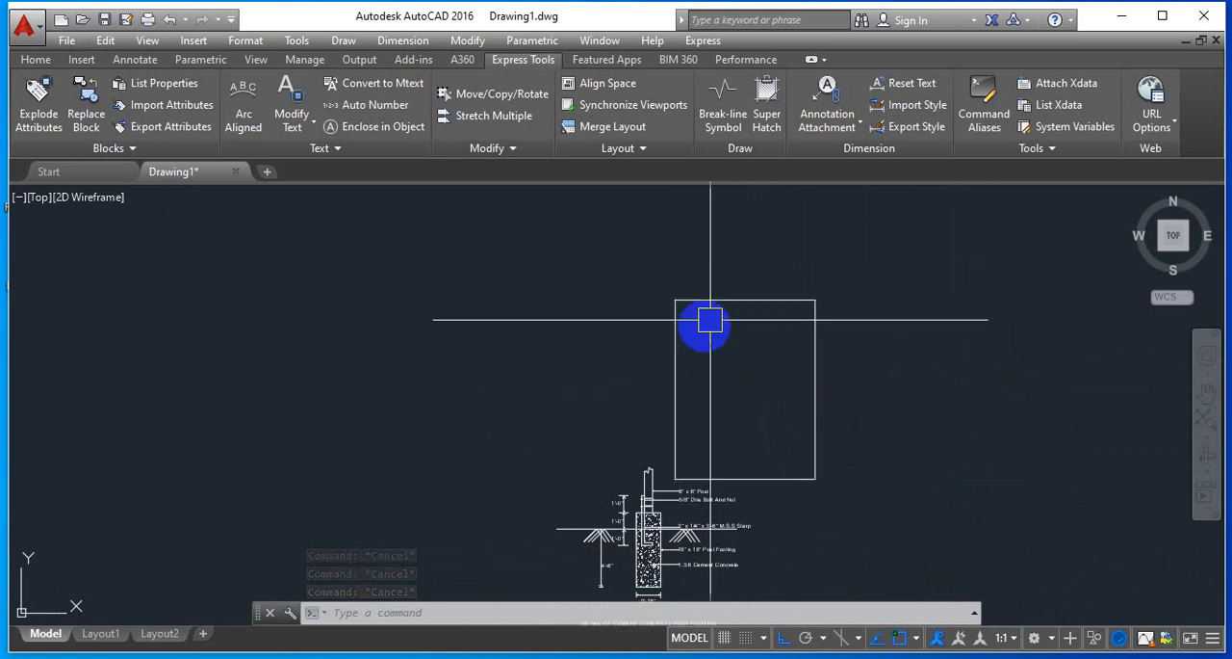
mouse_move(672, 431)
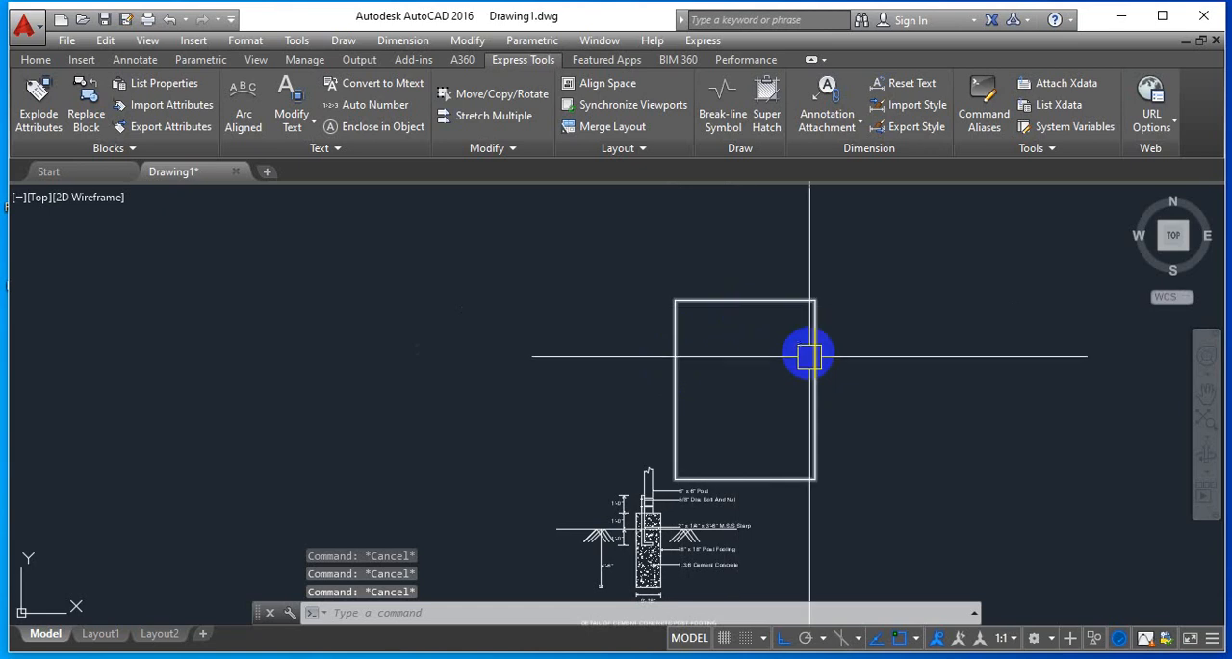
mouse_move(793, 420)
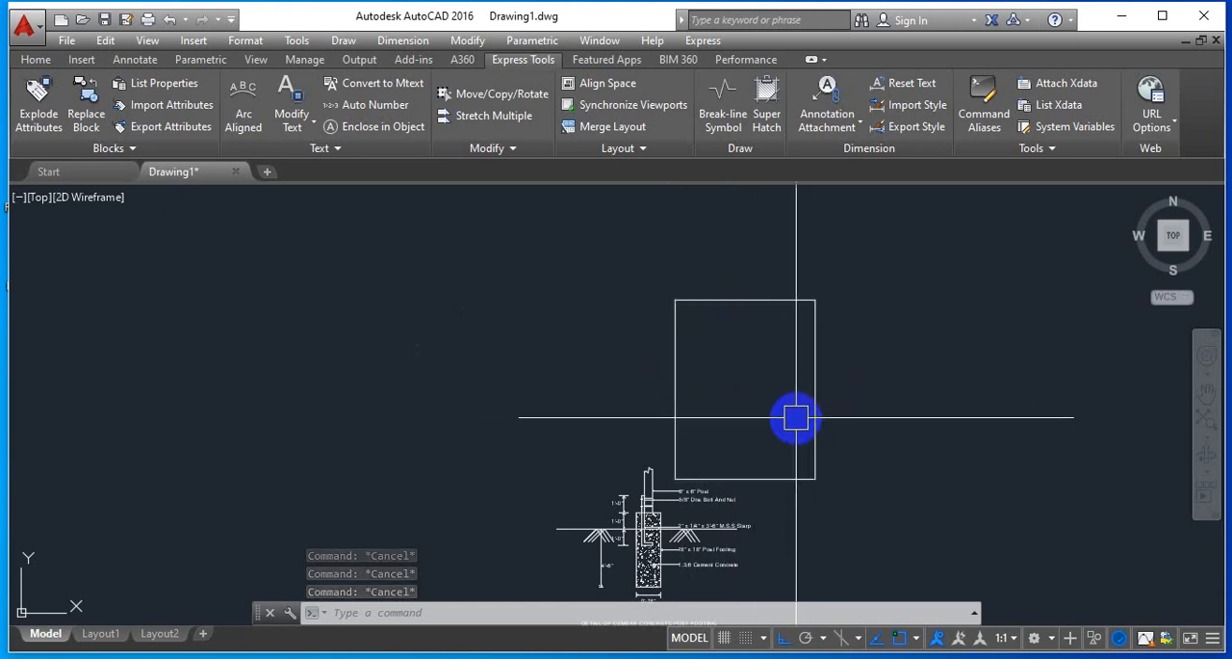
mouse_move(753, 416)
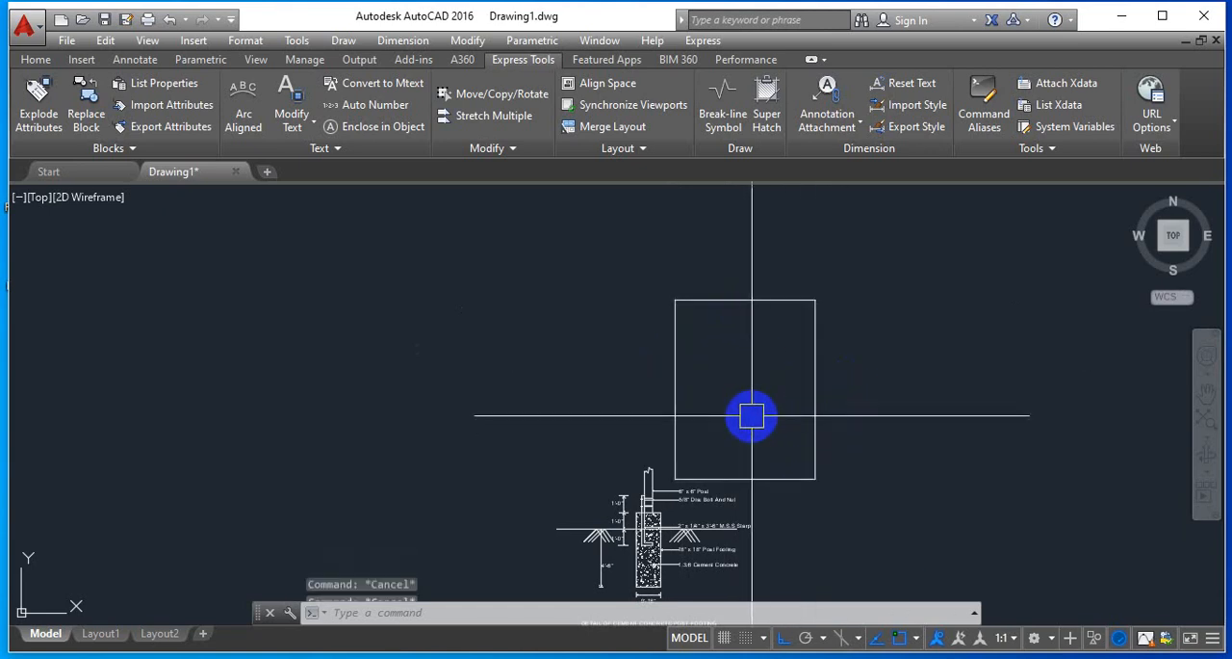
key(Escape)
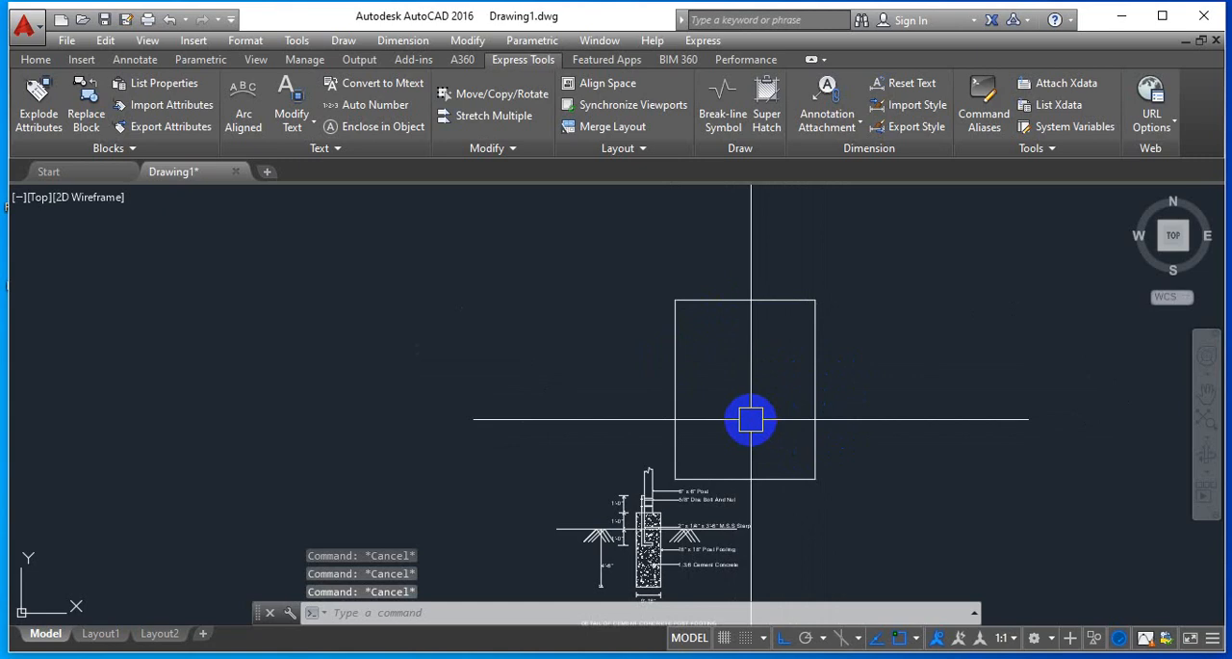
text(bre)
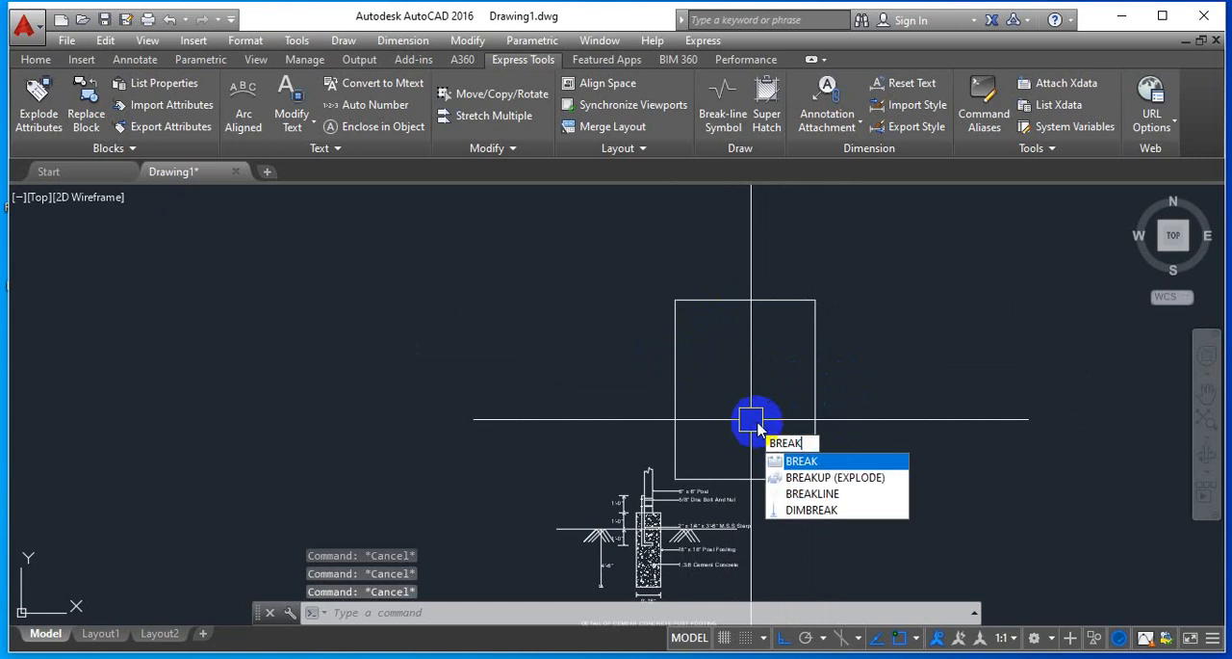
Break the rectangle between a point on its top edge and one on its left edge, opening the top-left corner
click(801, 460)
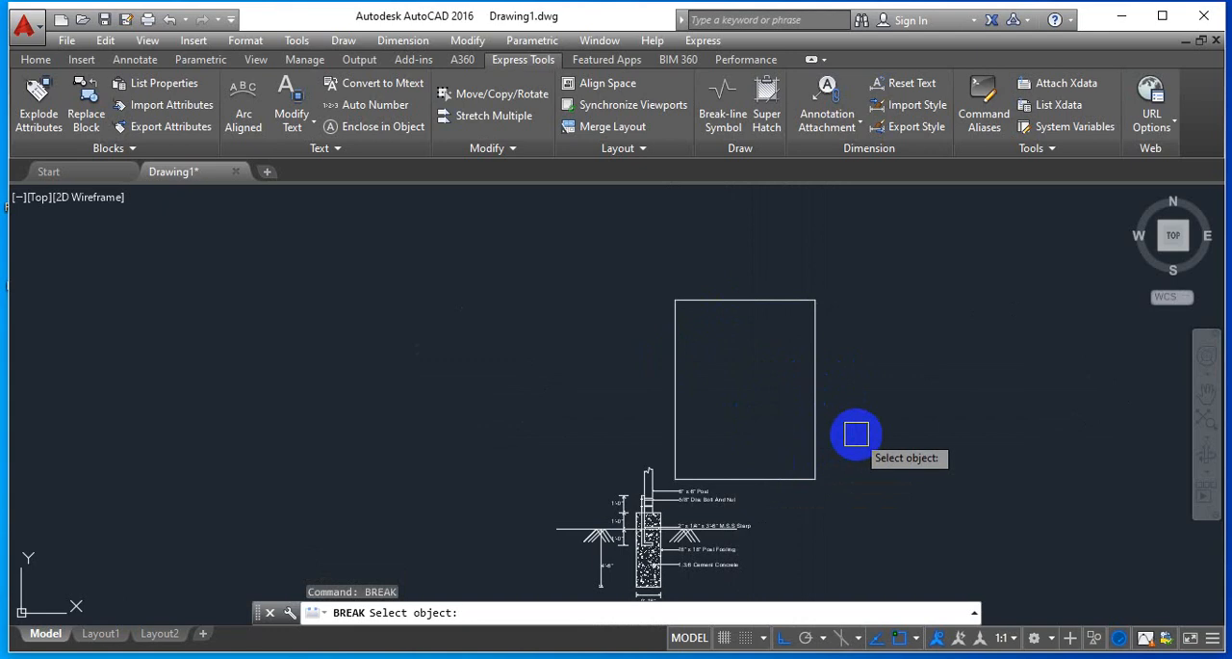
mouse_move(755, 347)
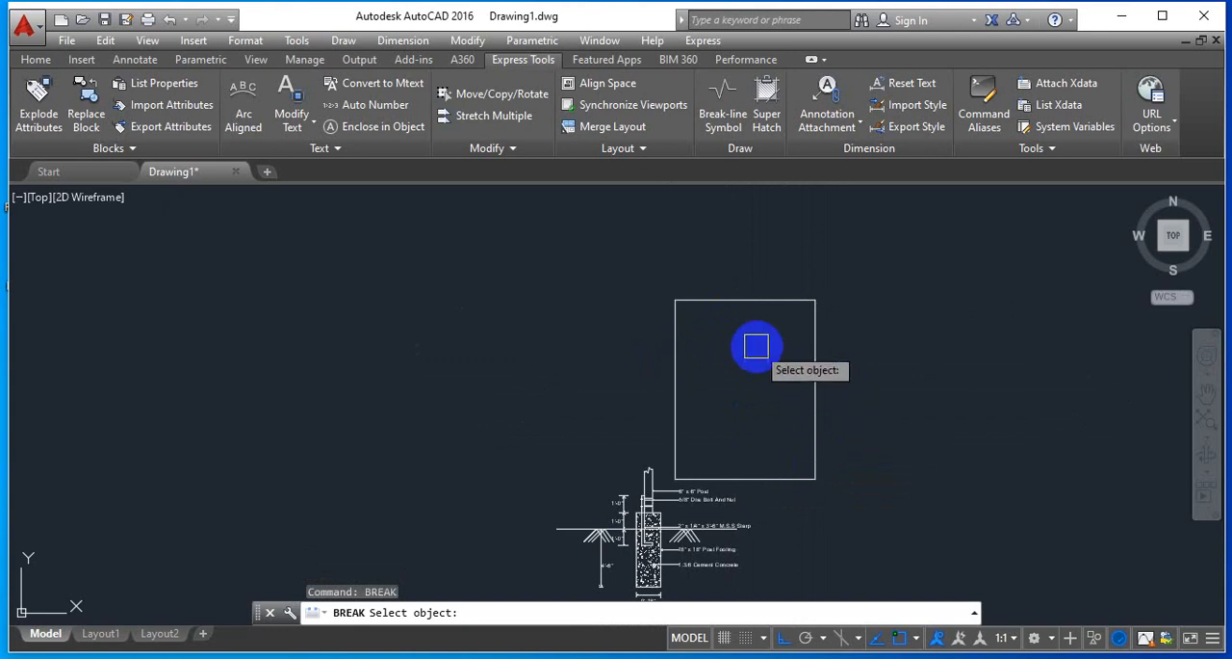
mouse_move(722, 297)
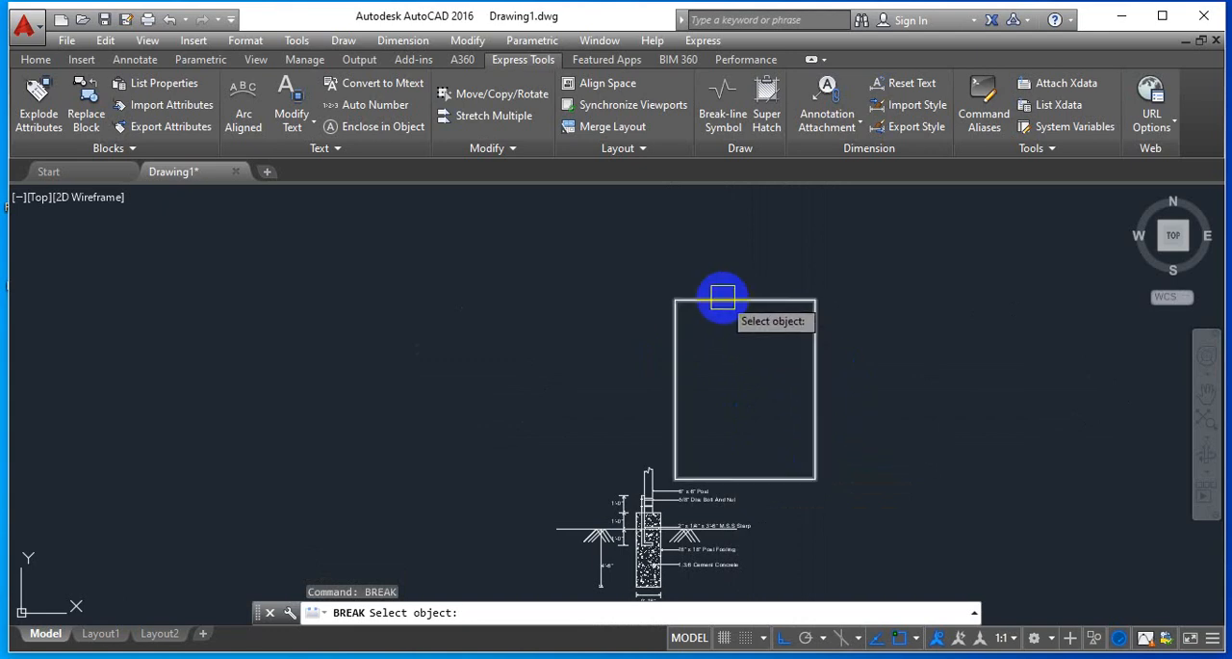
click(722, 297)
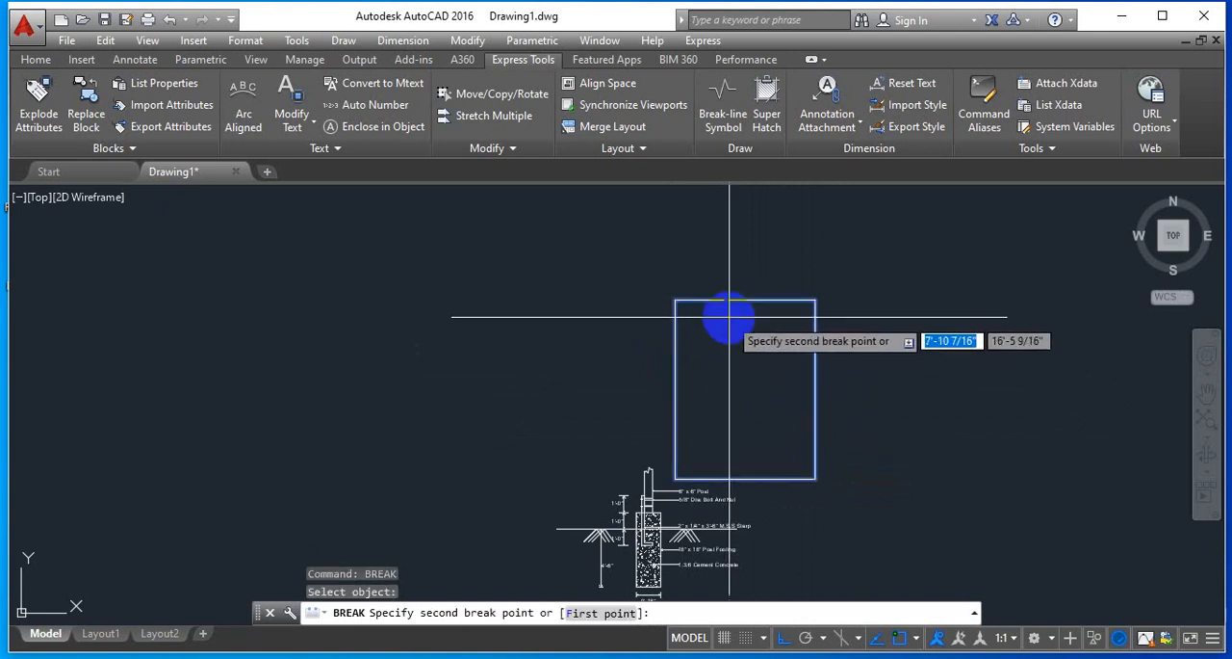
mouse_move(678, 315)
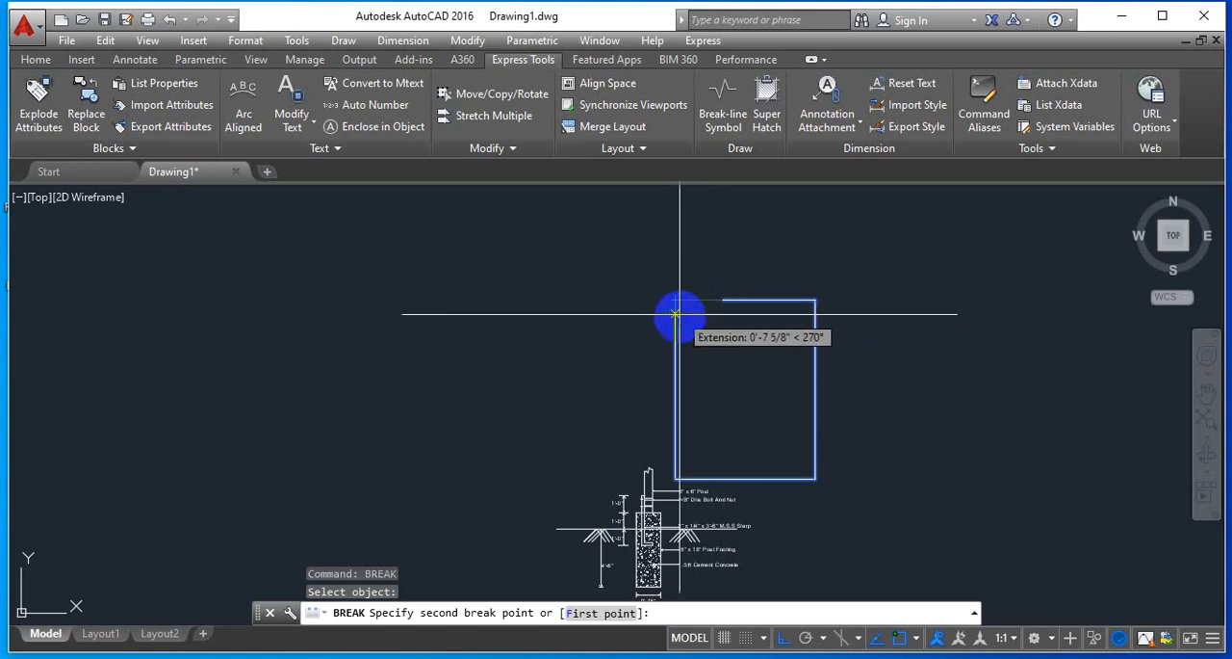
mouse_move(674, 358)
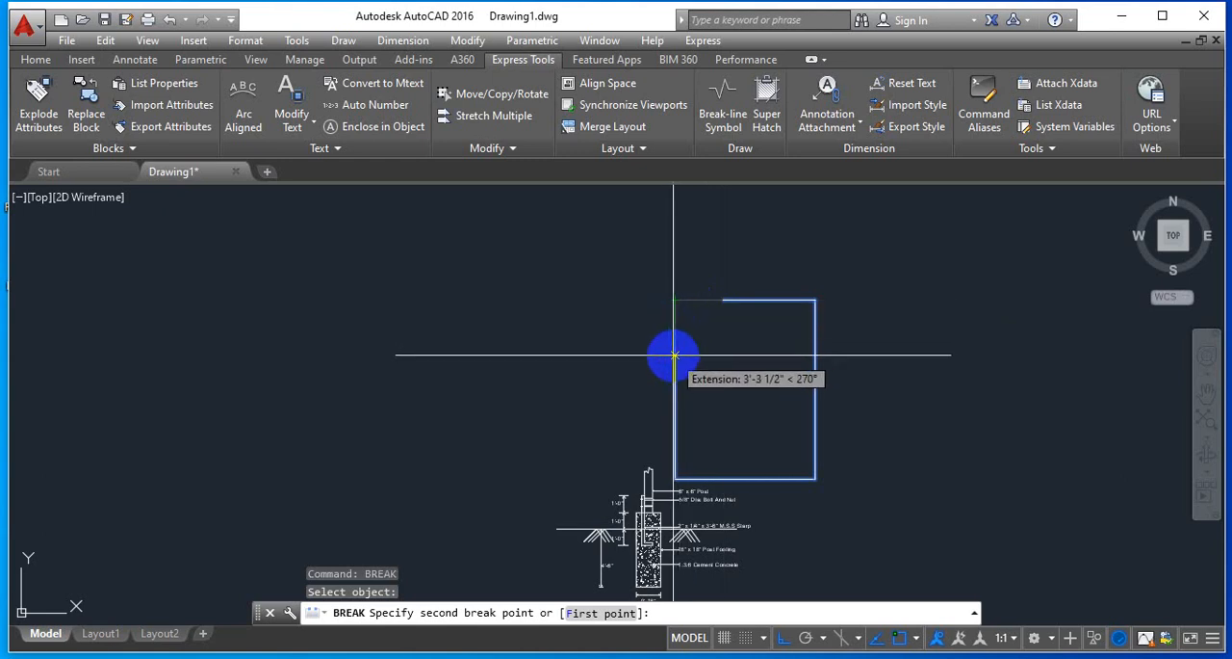
click(778, 402)
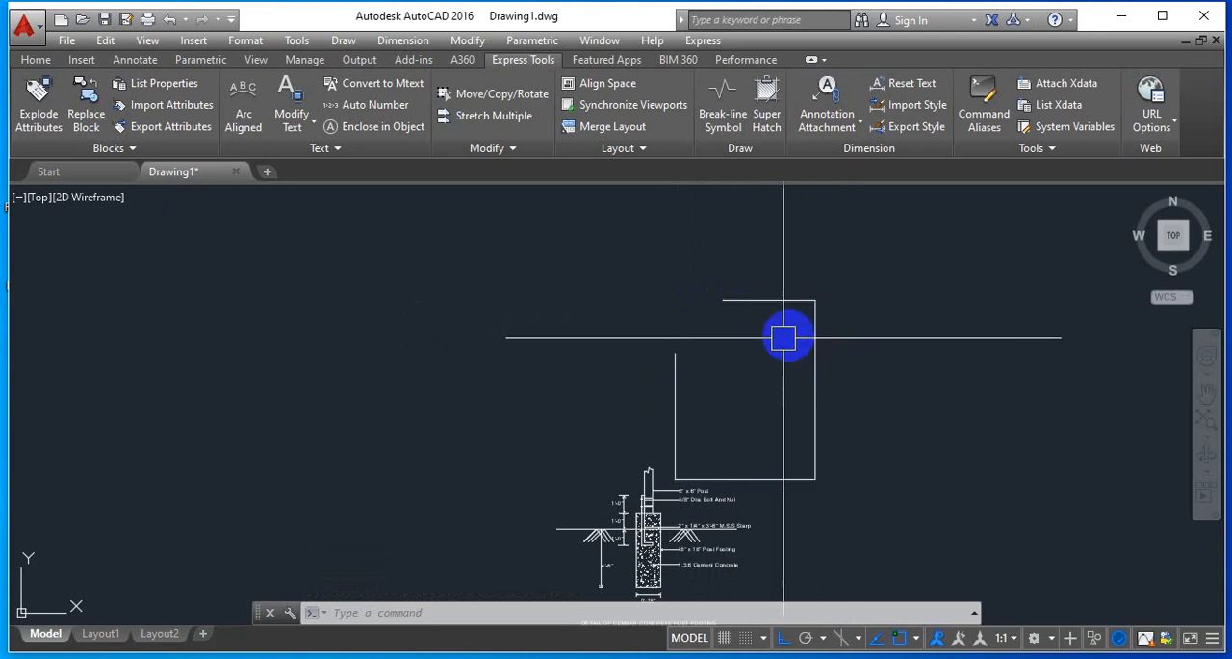
mouse_move(628, 312)
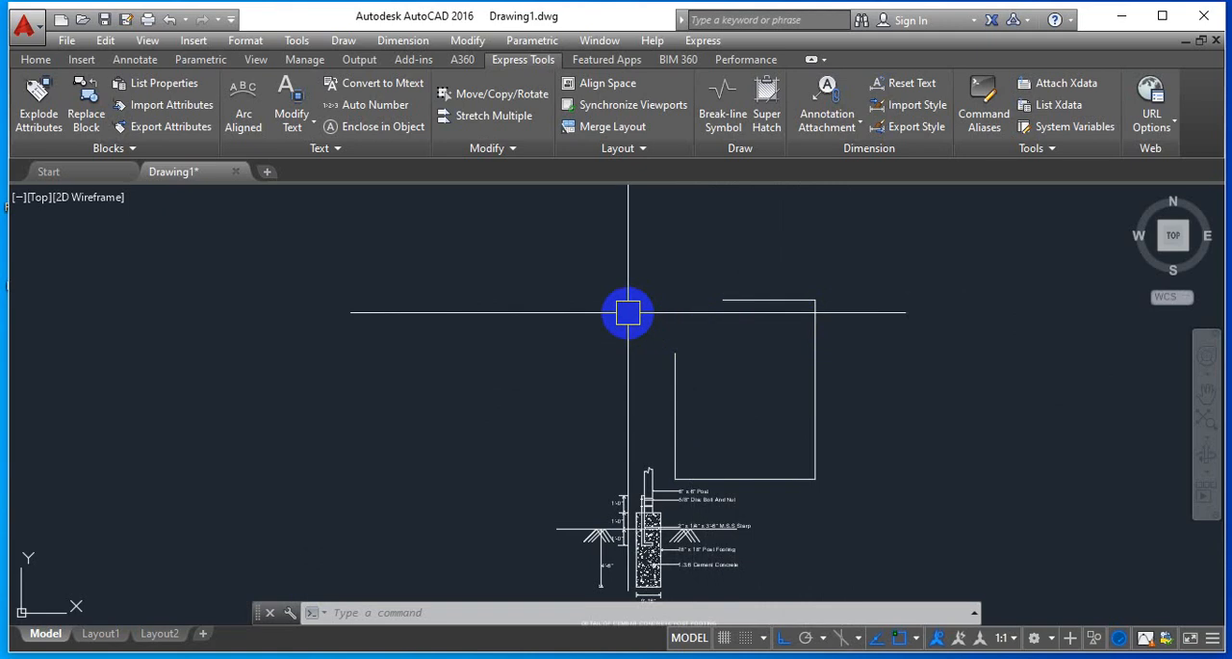
mouse_move(693, 325)
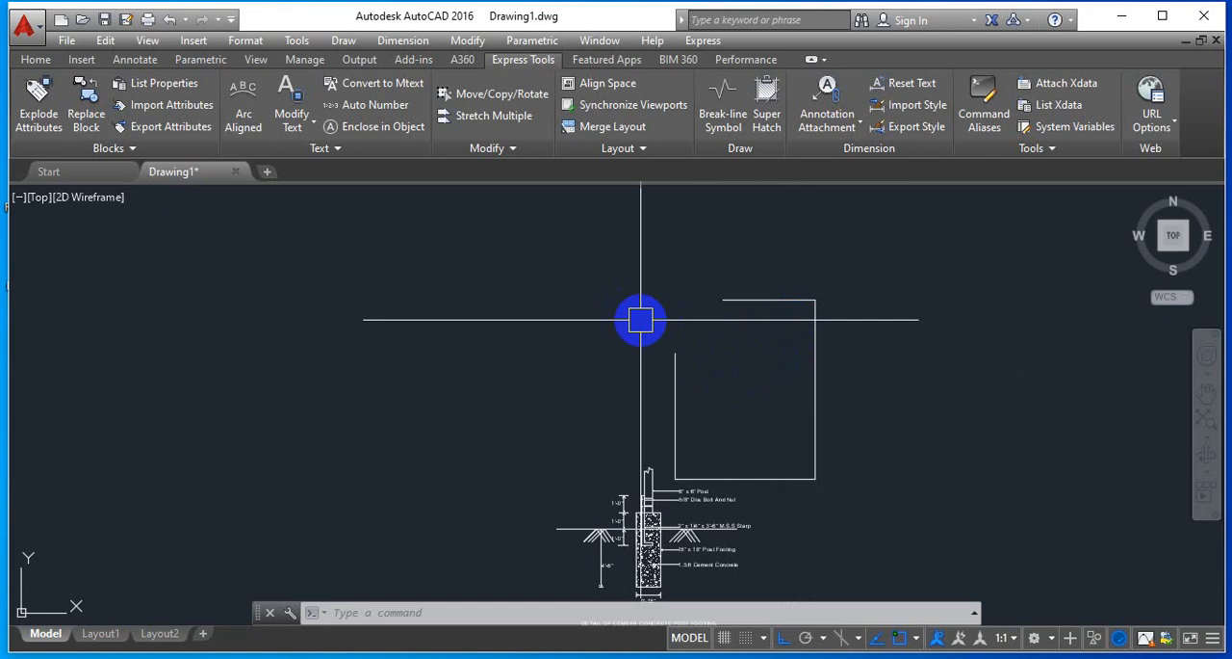
mouse_move(628, 324)
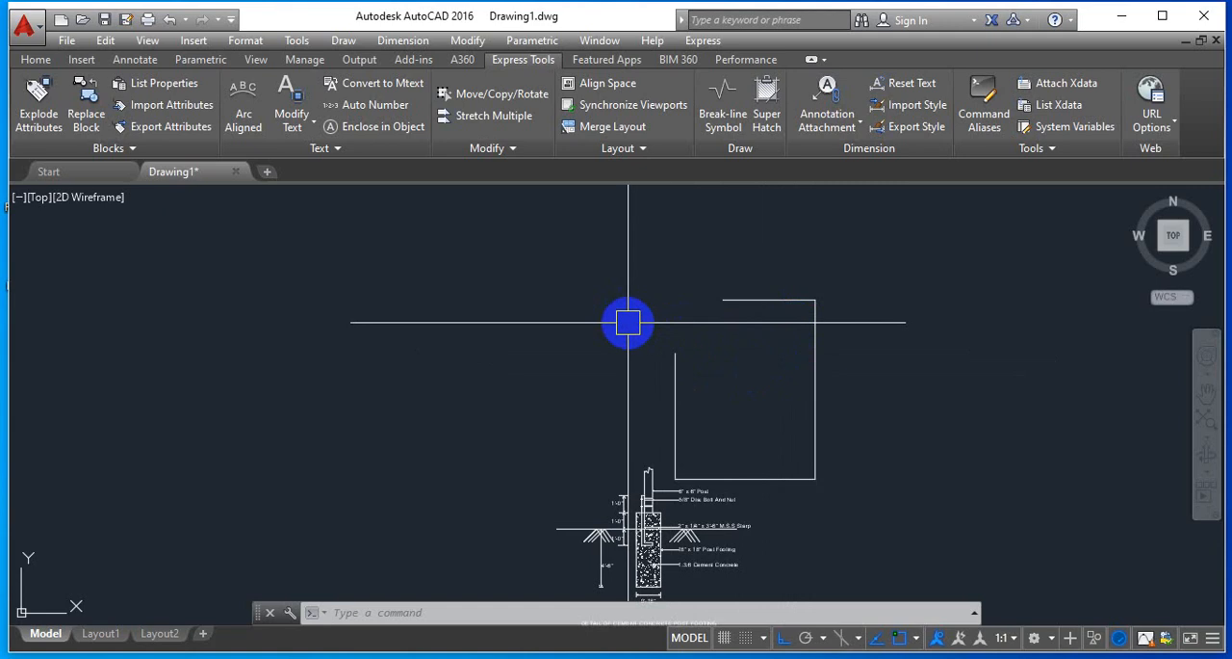
mouse_move(758, 351)
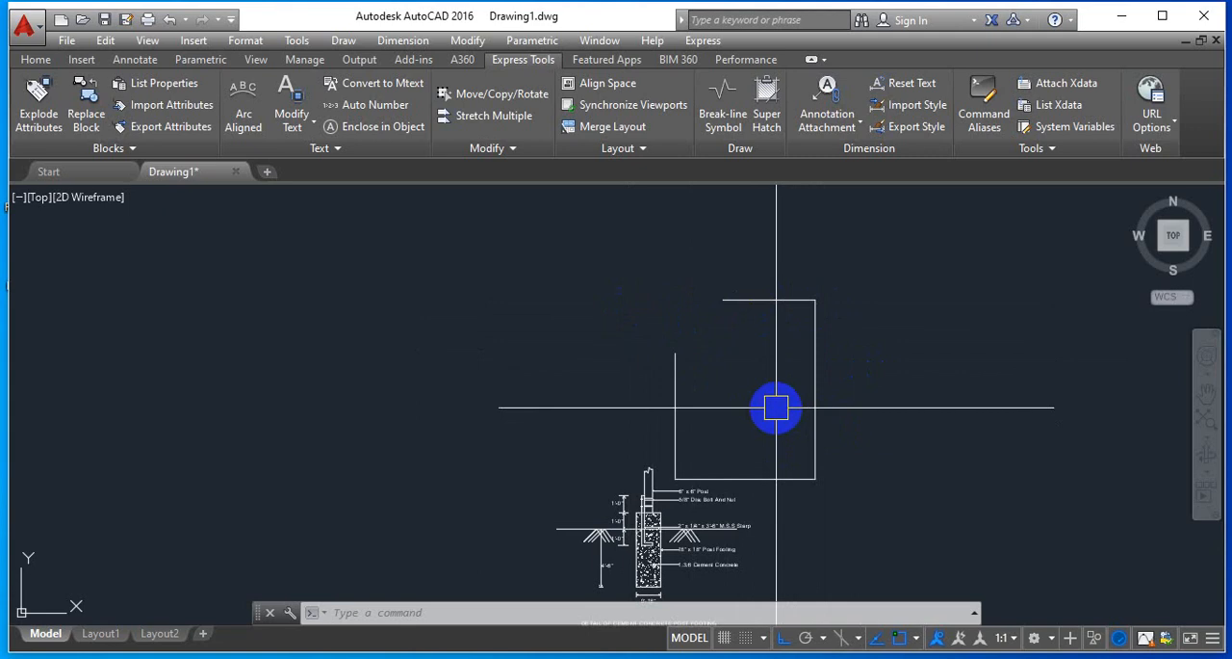
mouse_move(766, 389)
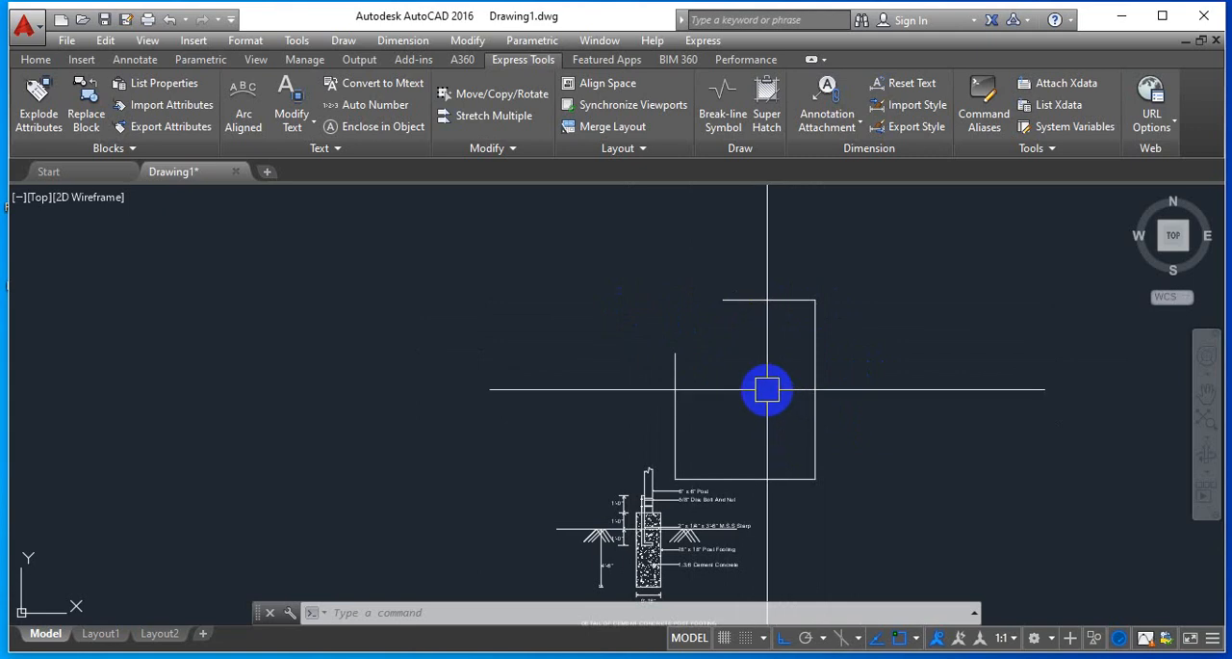